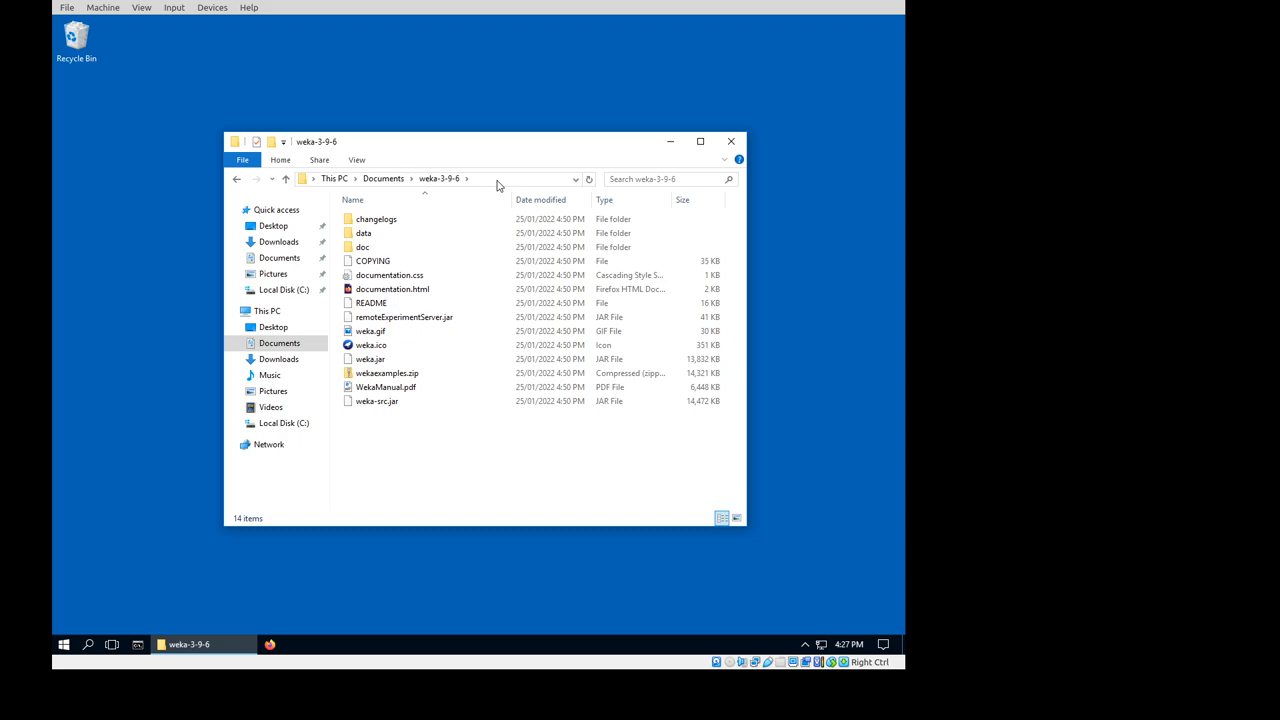
Start a Command Prompt in the Weka folder and echo %JAVA_HOME%
type("cmd")
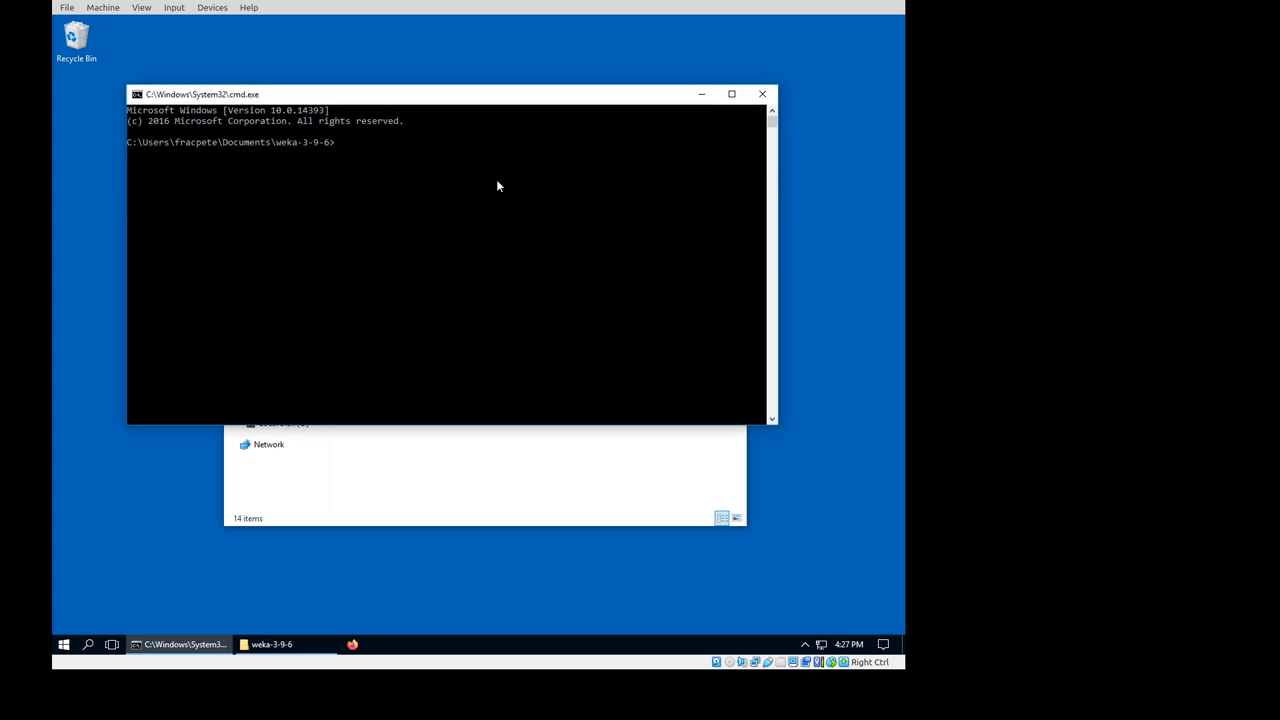
type("%JAVA")
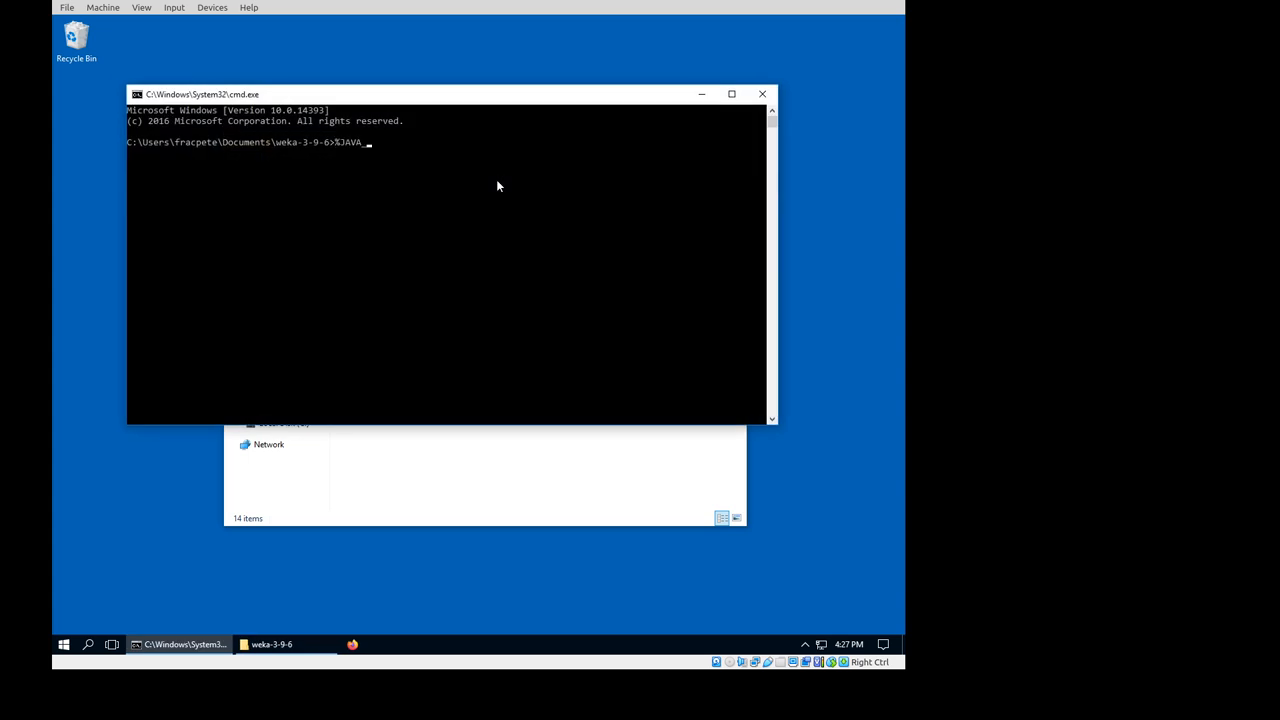
type("_HOME%")
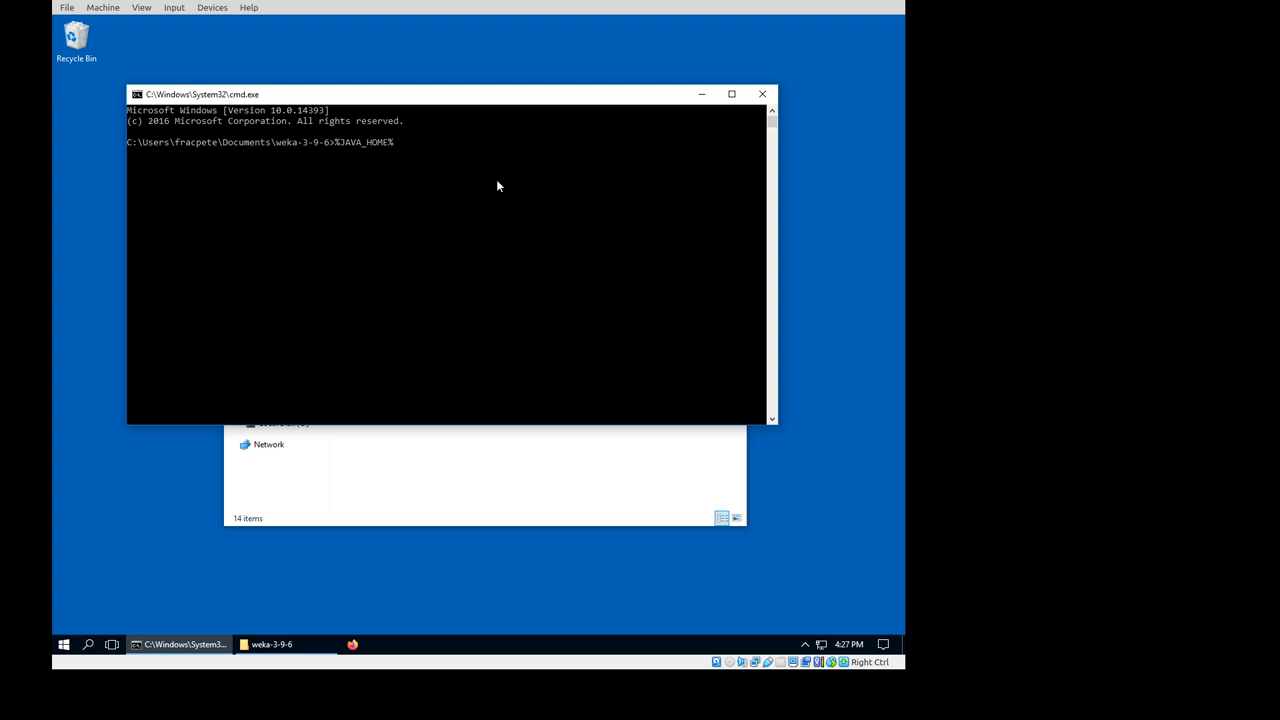
type("echo")
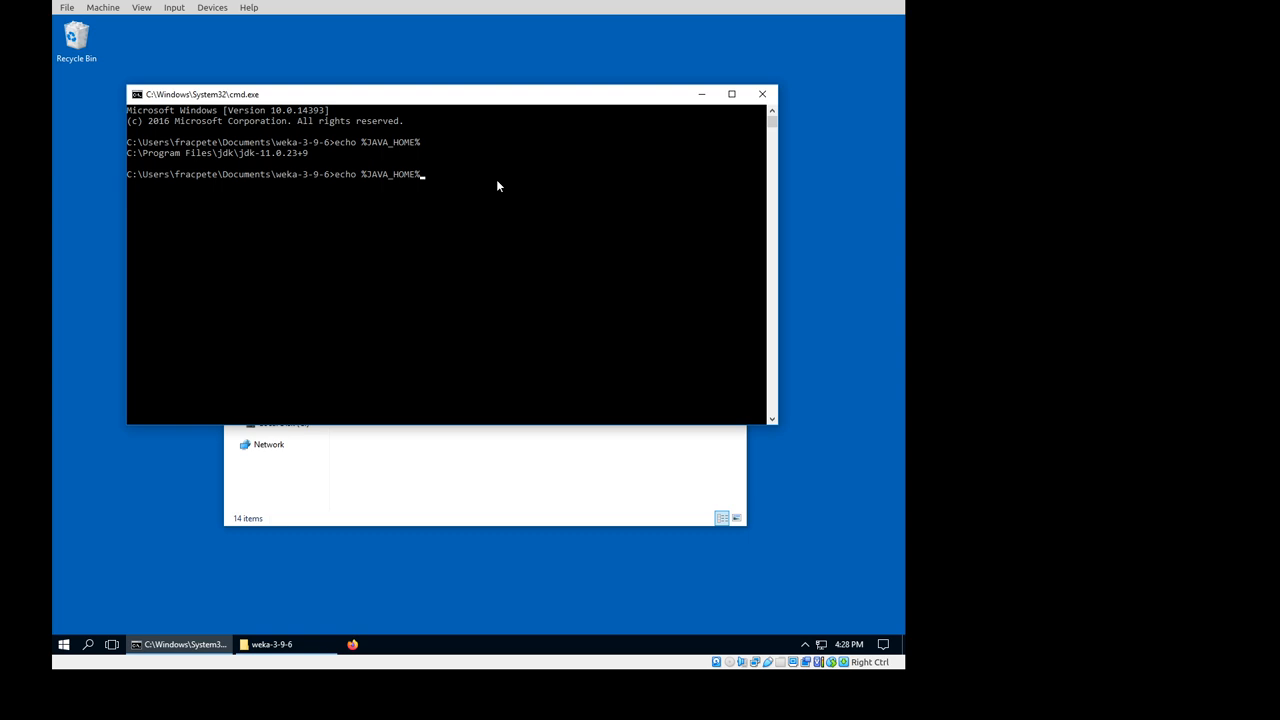
Launch weka.jar with "%JAVA_HOME%\bin\java" -jar, bringing up the GUI Chooser
type("\"%JAVA_HOME%")
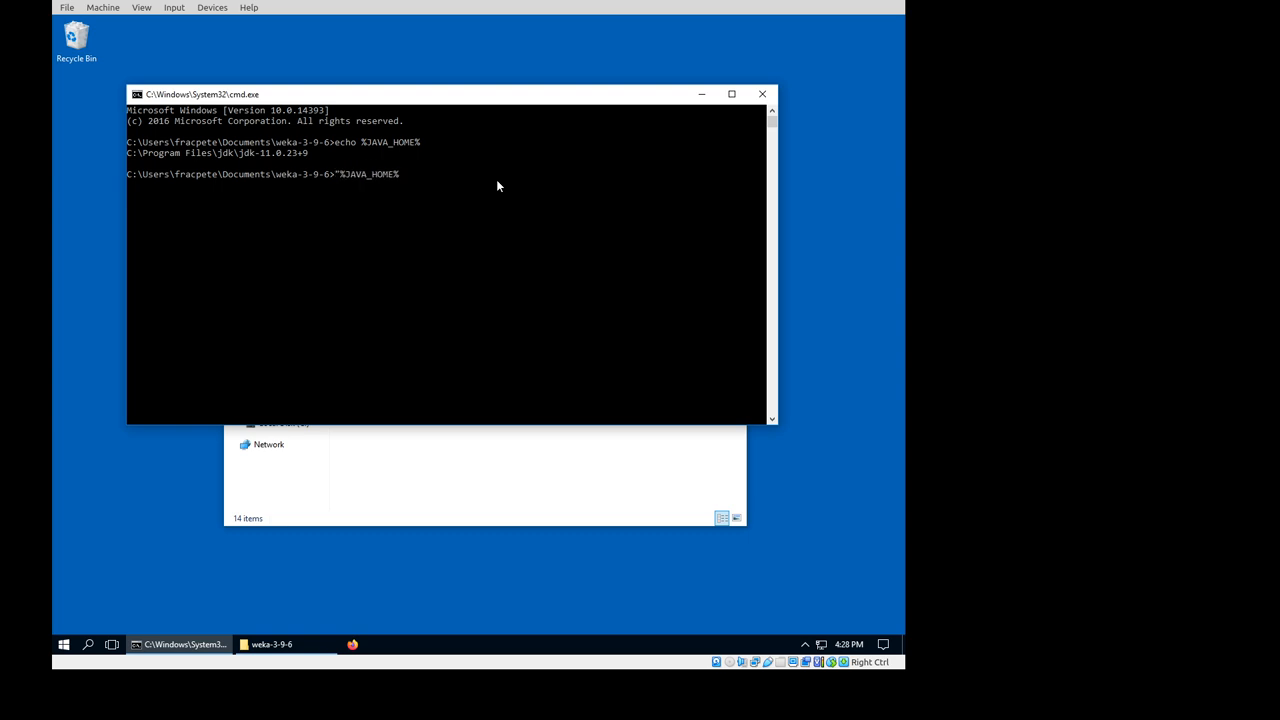
type("\\bin\\java\" -")
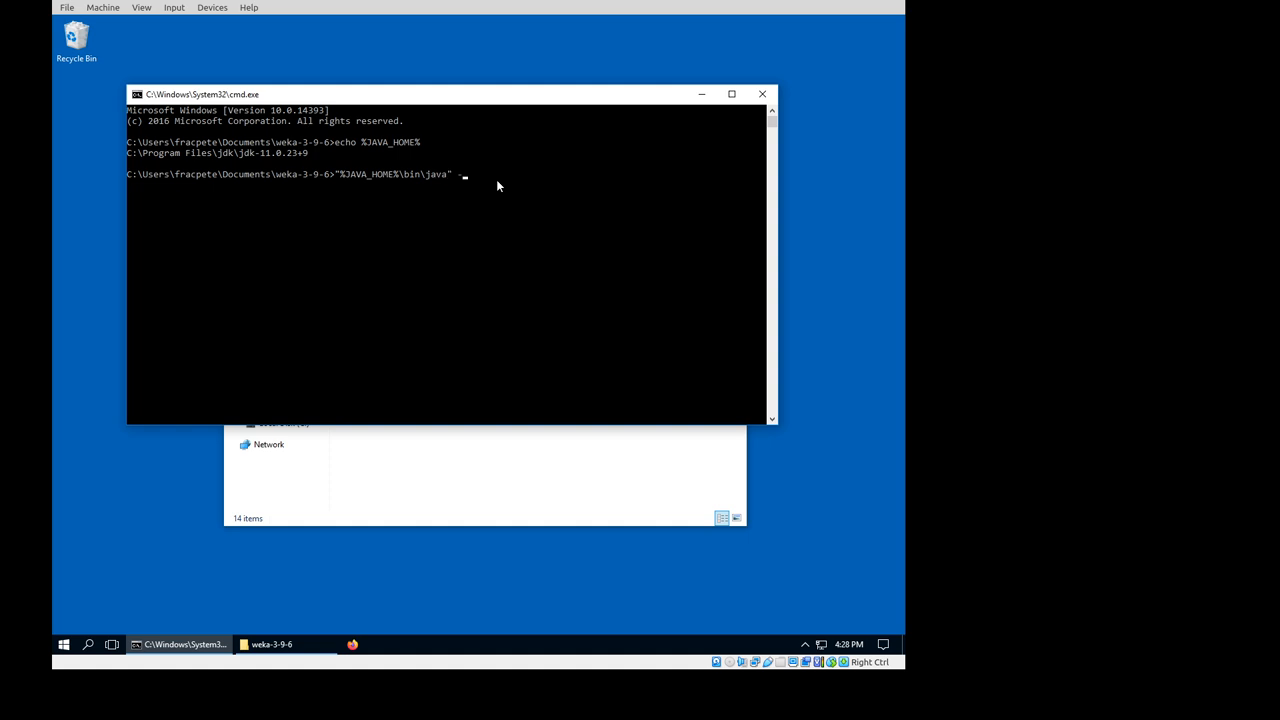
type("jar weka.jar")
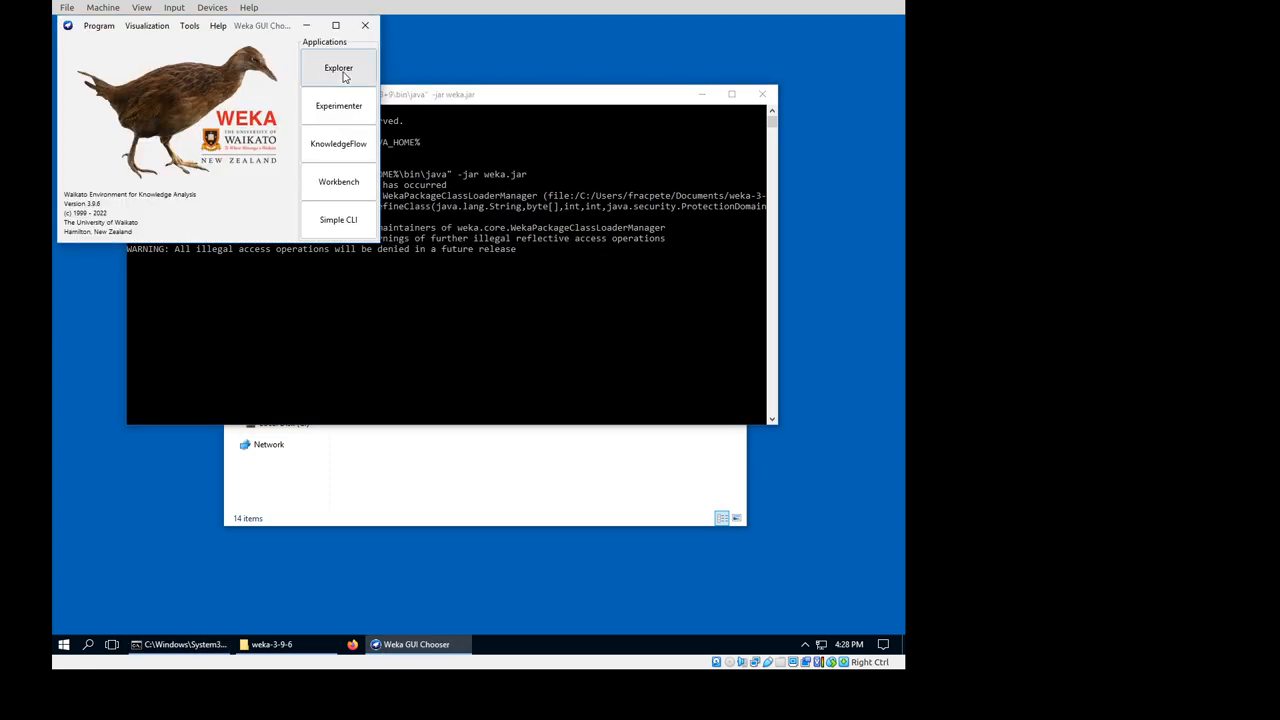
Load segment-challenge.arff from weka-3-9-6\data into Explorer and go to Classify
left_click(338, 68)
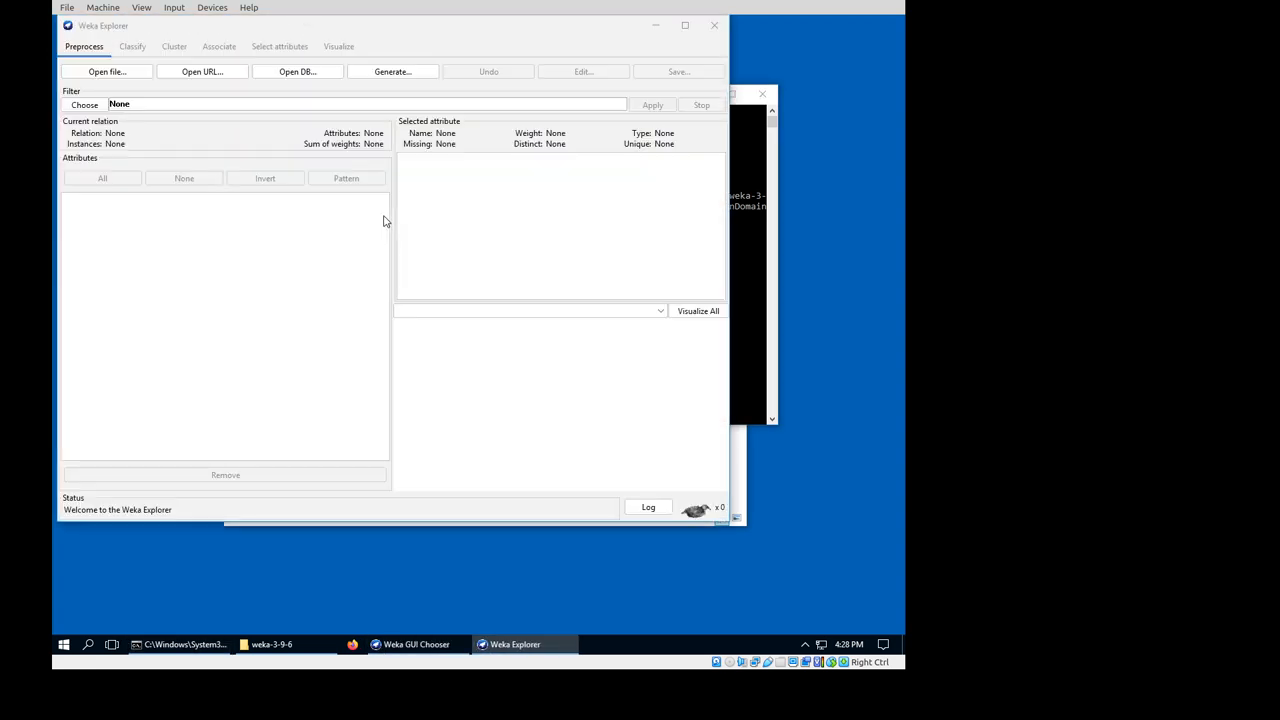
left_click(106, 72)
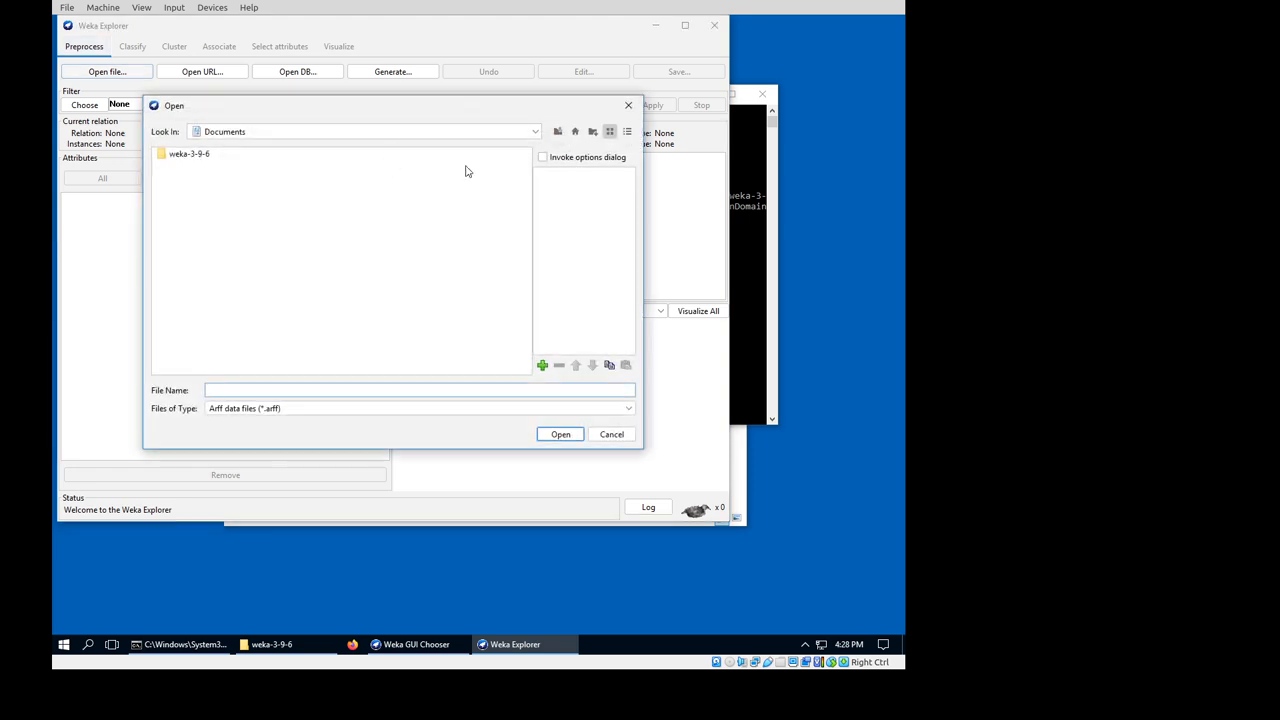
left_click(188, 152)
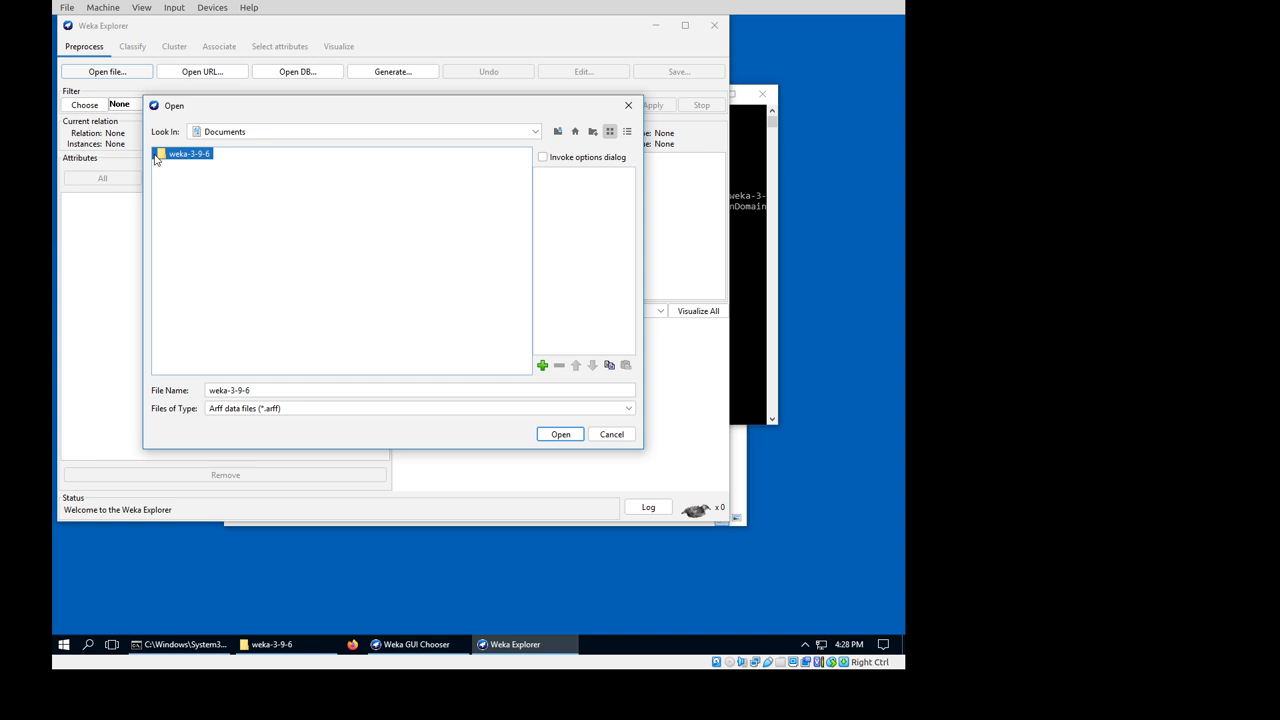
double_click(188, 152)
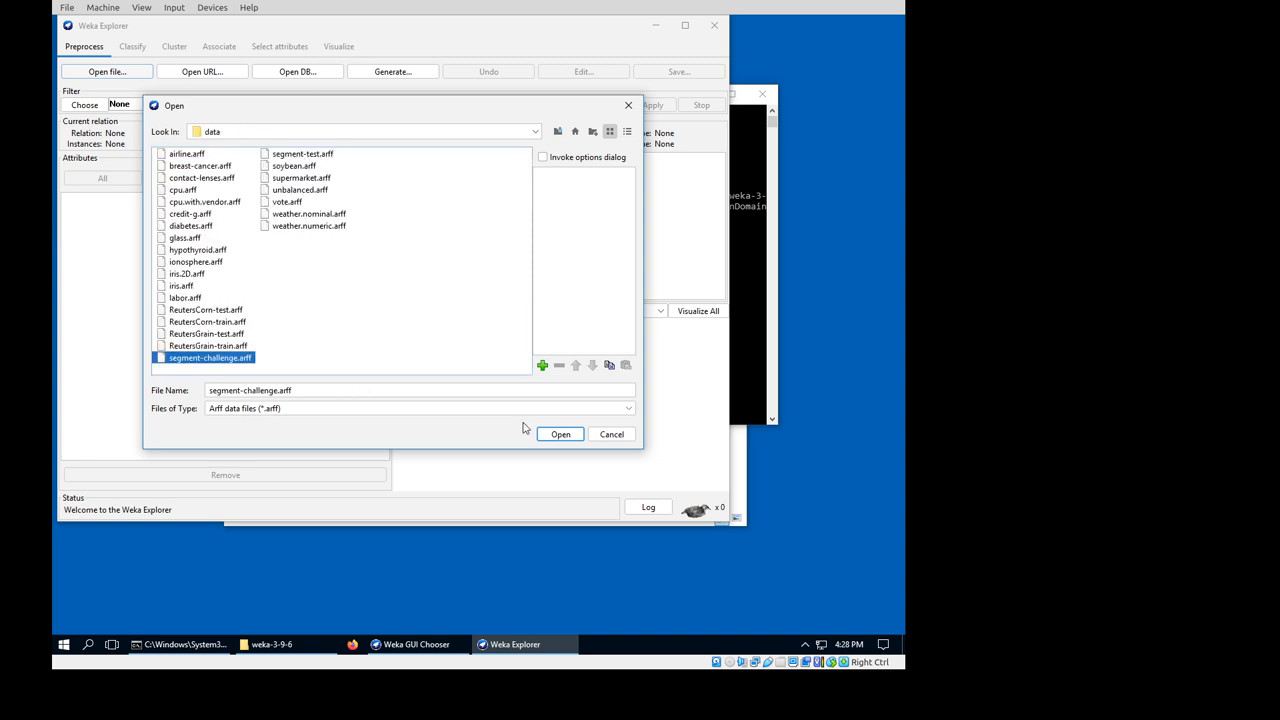
left_click(560, 434)
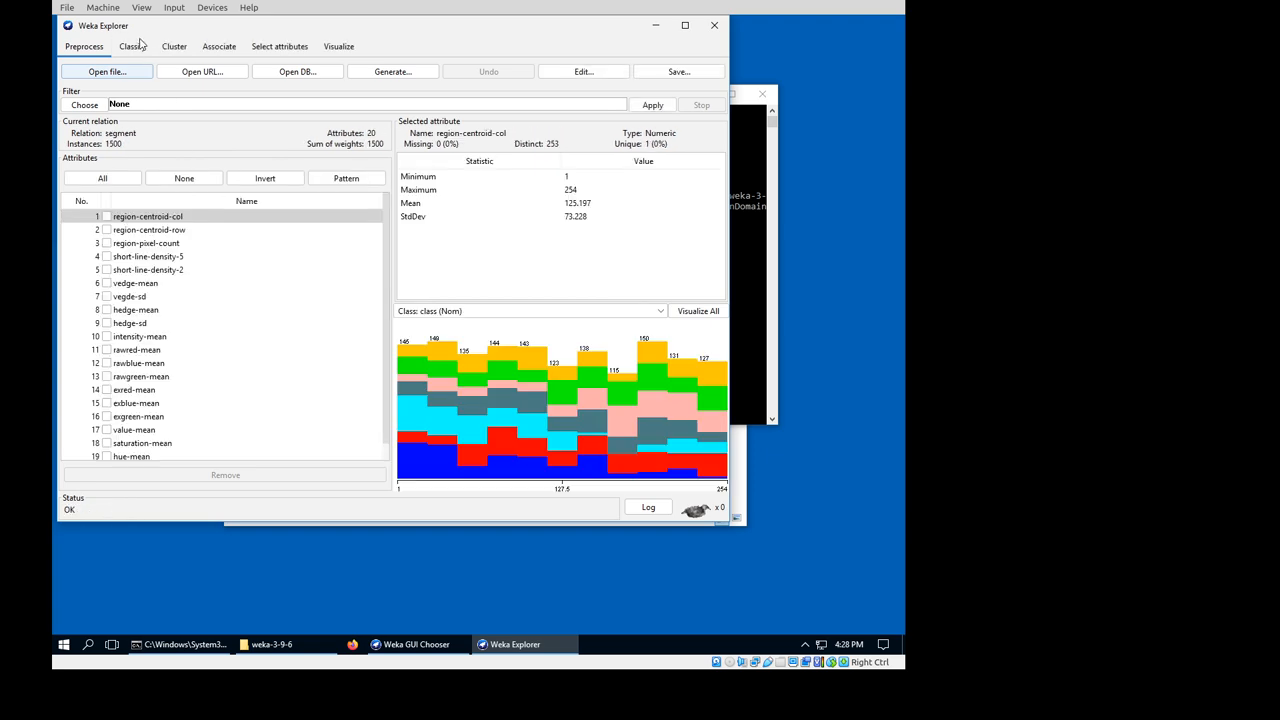
left_click(132, 46)
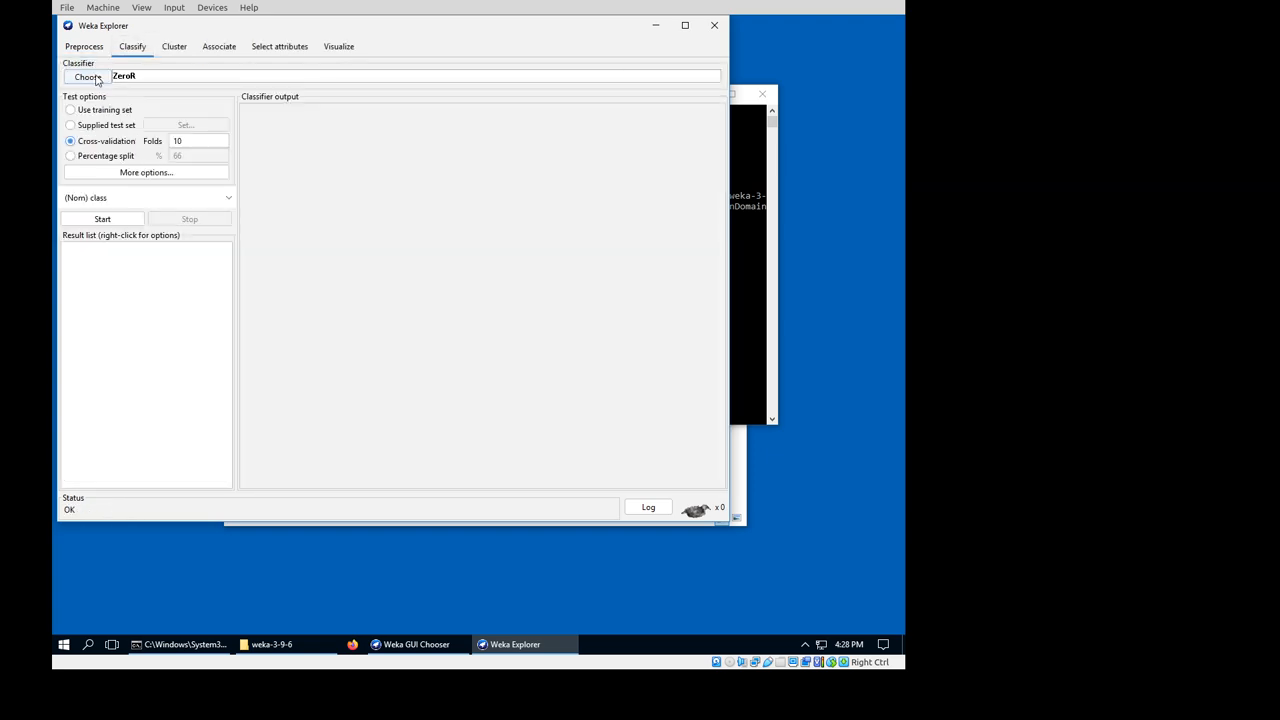
Run a J48 tree with 10-fold cross-validation, yielding about 95.7% accuracy and a confusion matrix
left_click(88, 76)
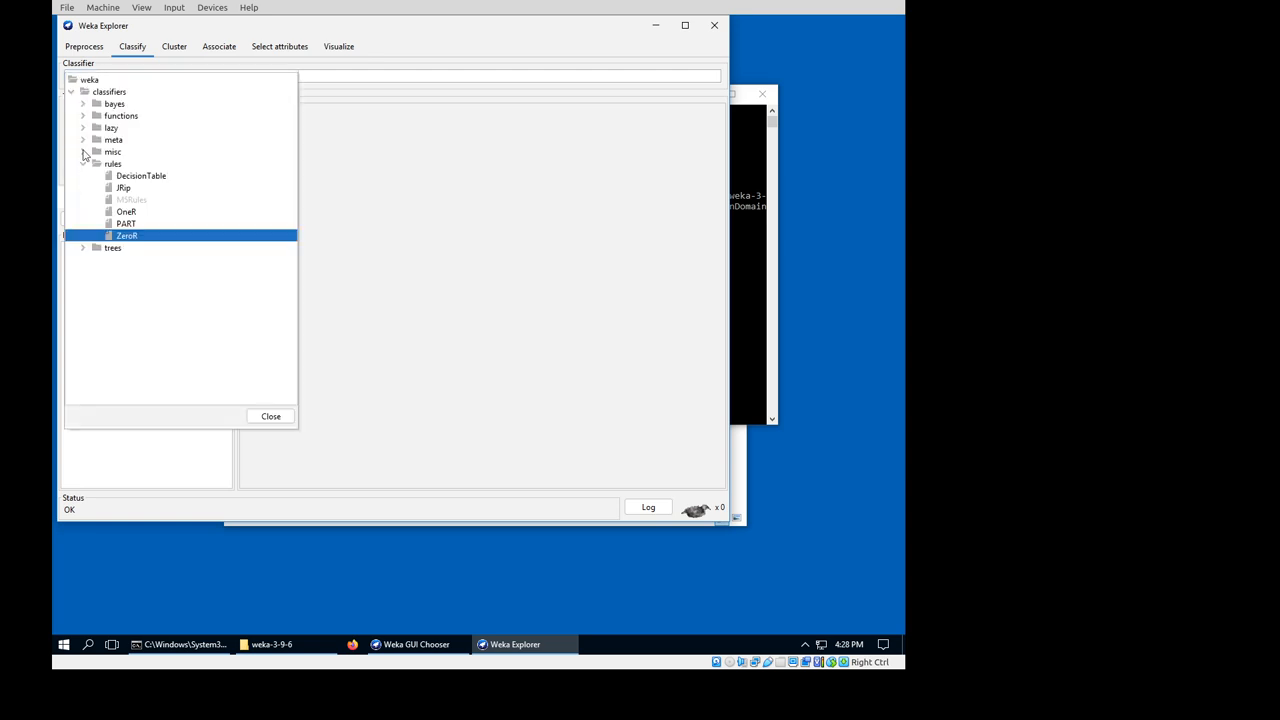
left_click(84, 248)
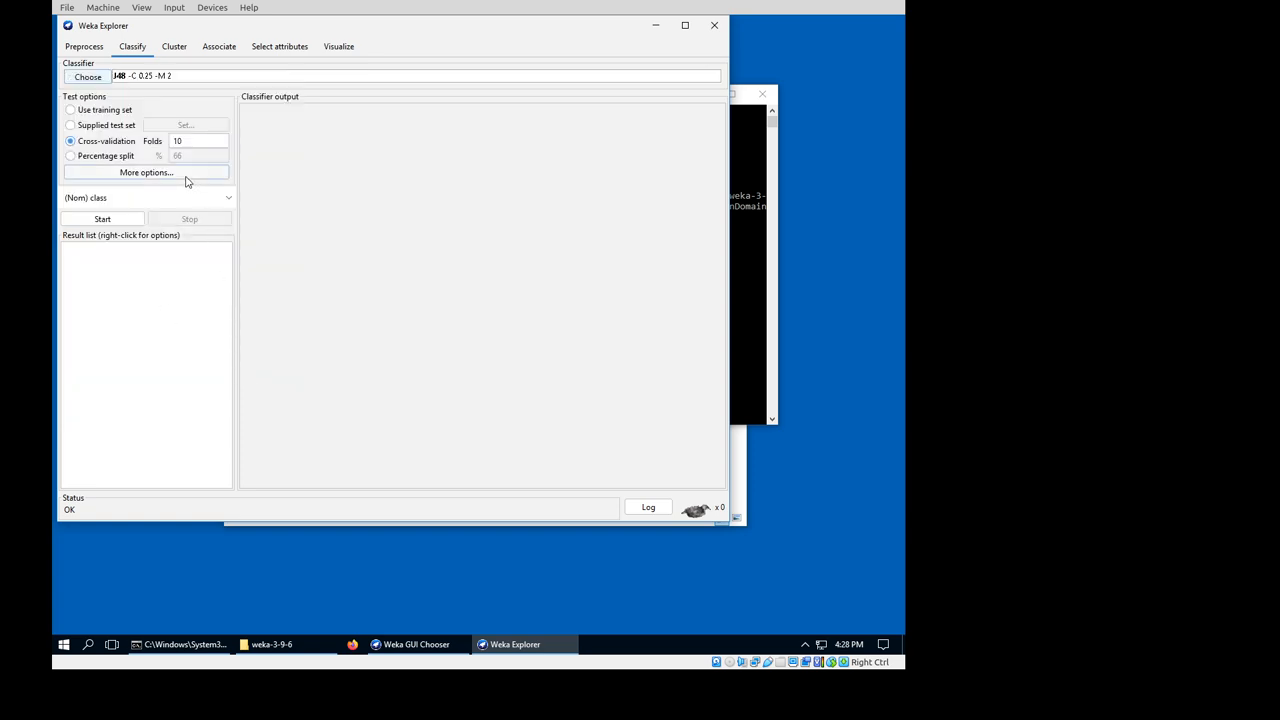
left_click(146, 172)
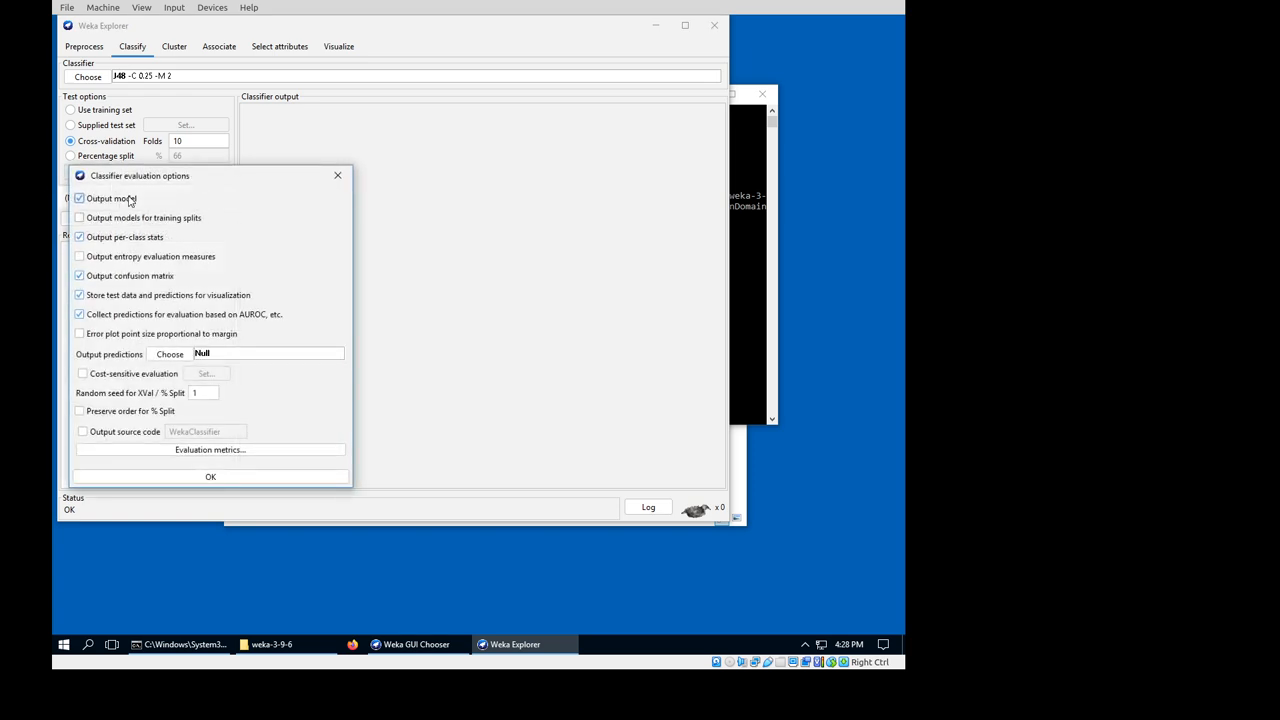
left_click(210, 476)
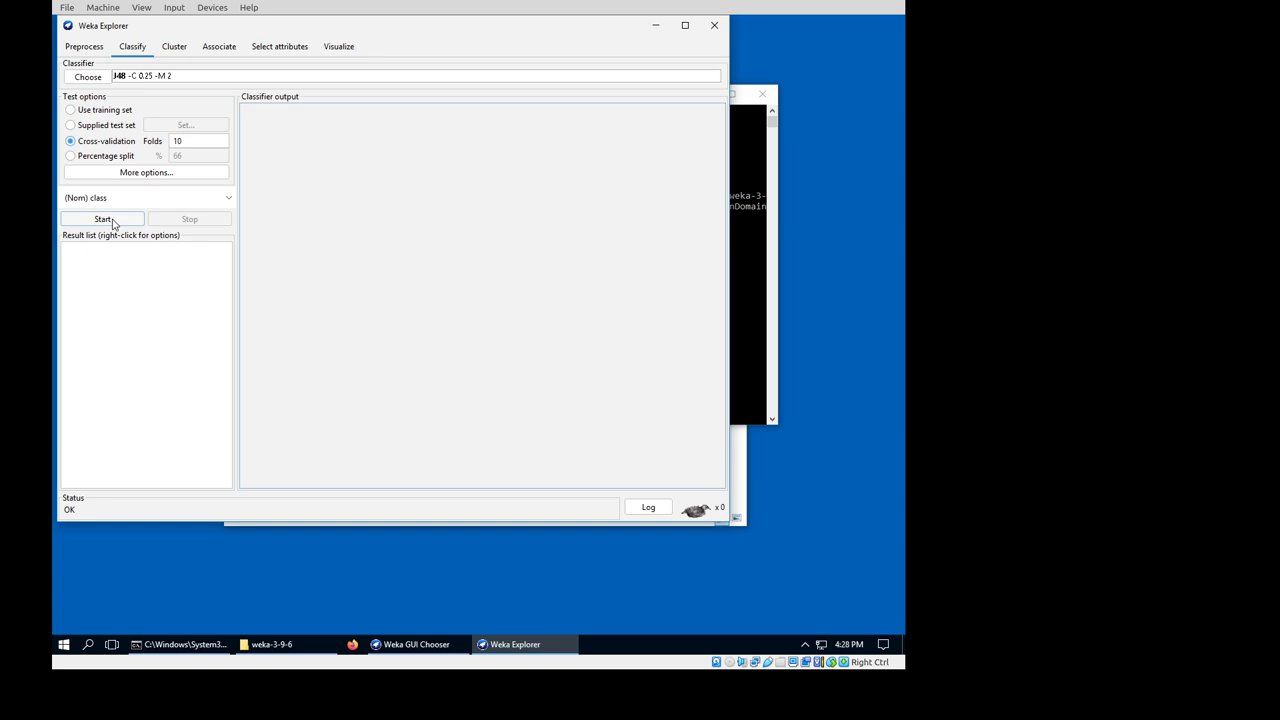
left_click(102, 218)
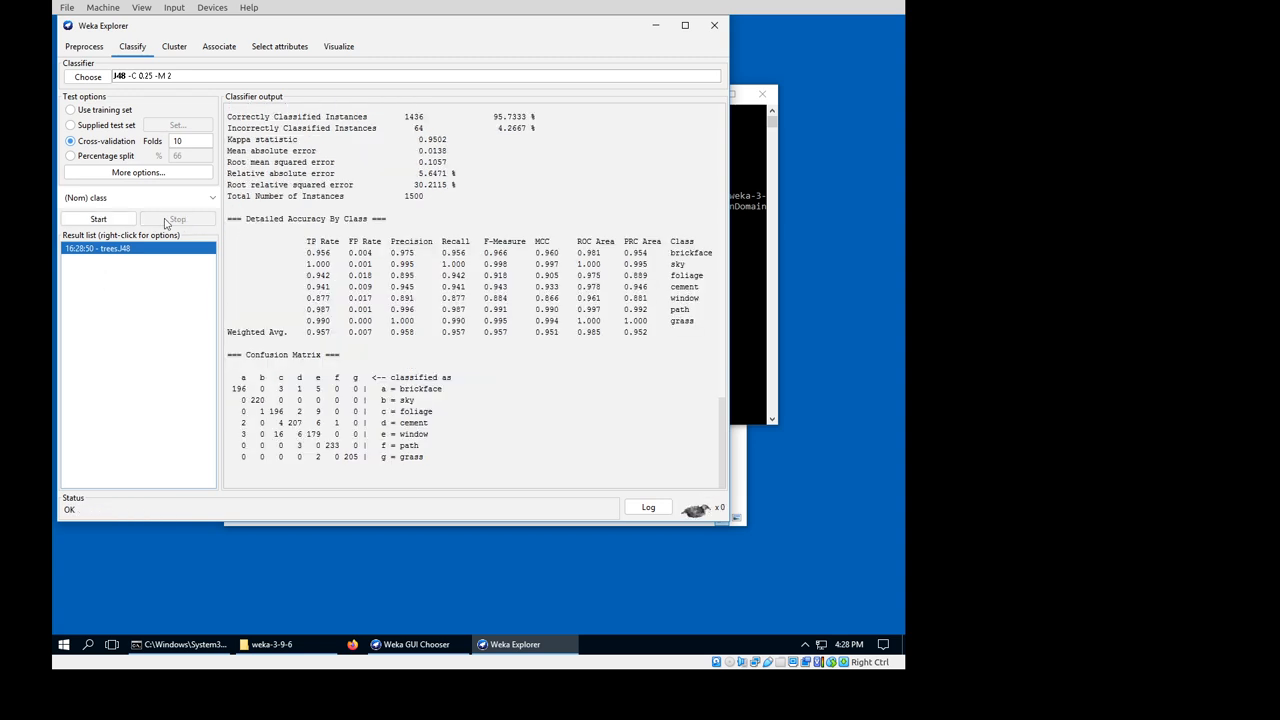
Save the J48 result as j48.model and check the folder in File Explorer
right_click(96, 248)
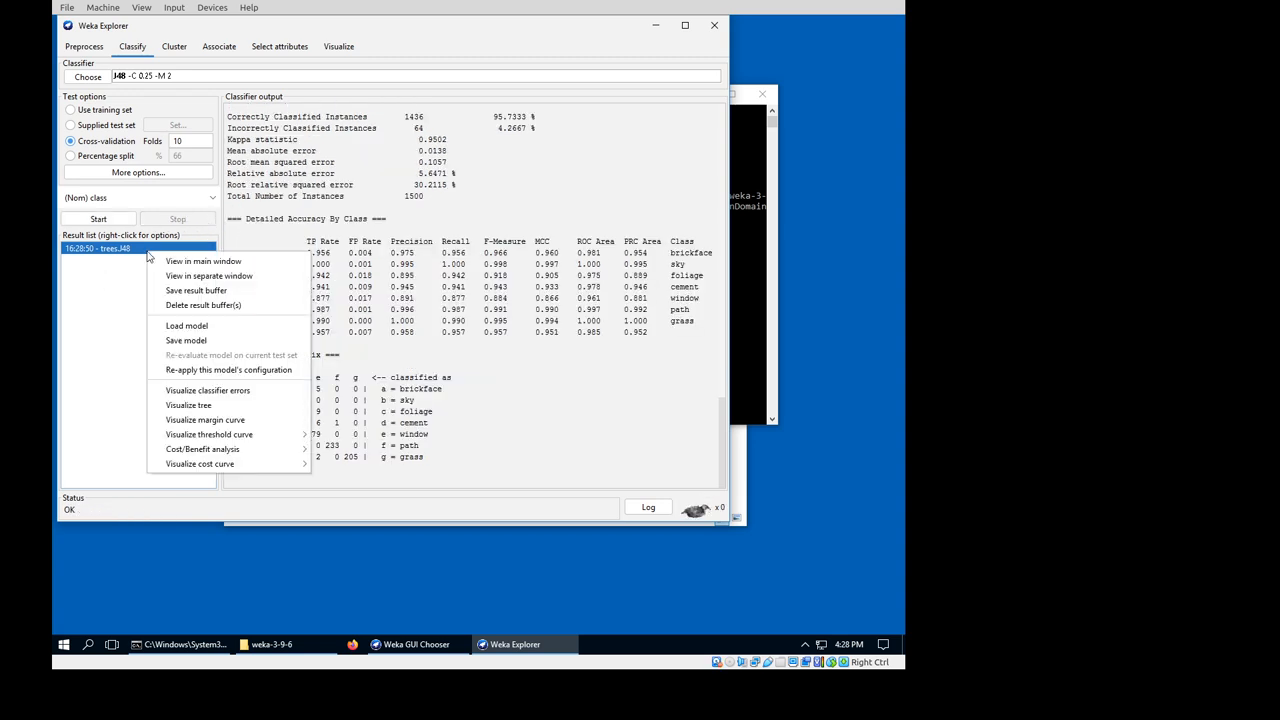
mouse_move(208, 276)
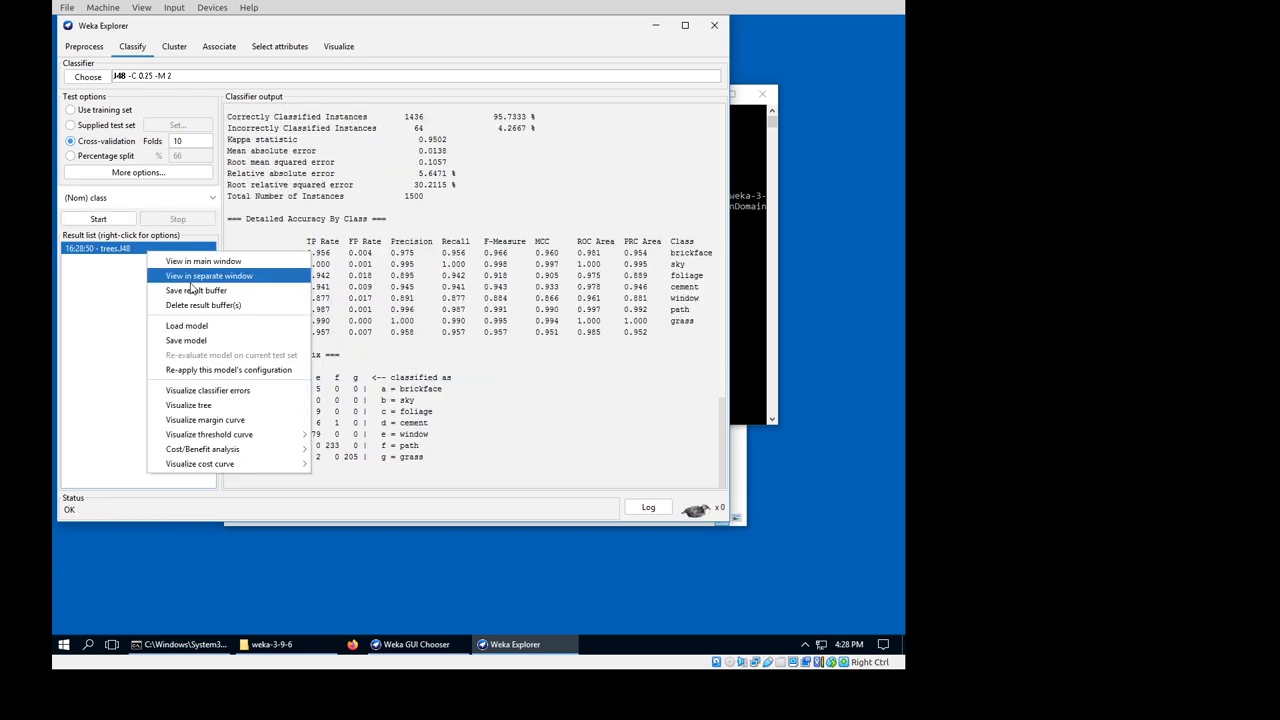
left_click(186, 340)
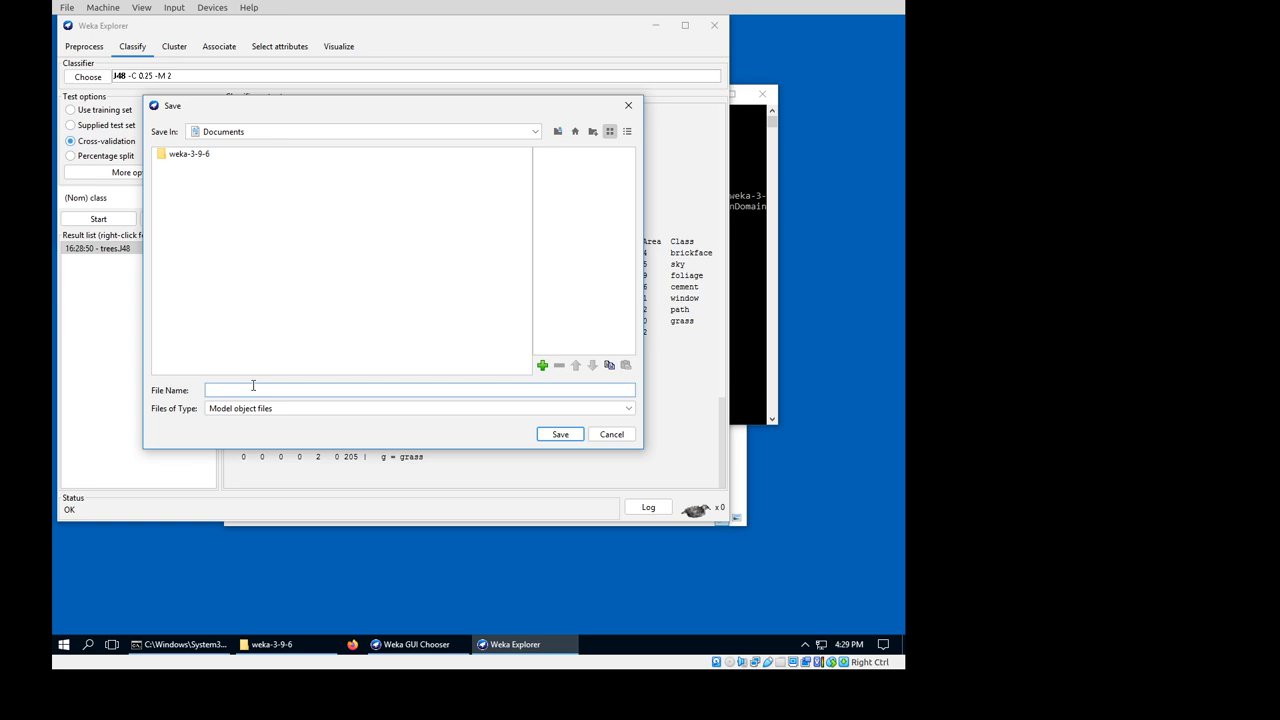
type("j48.model")
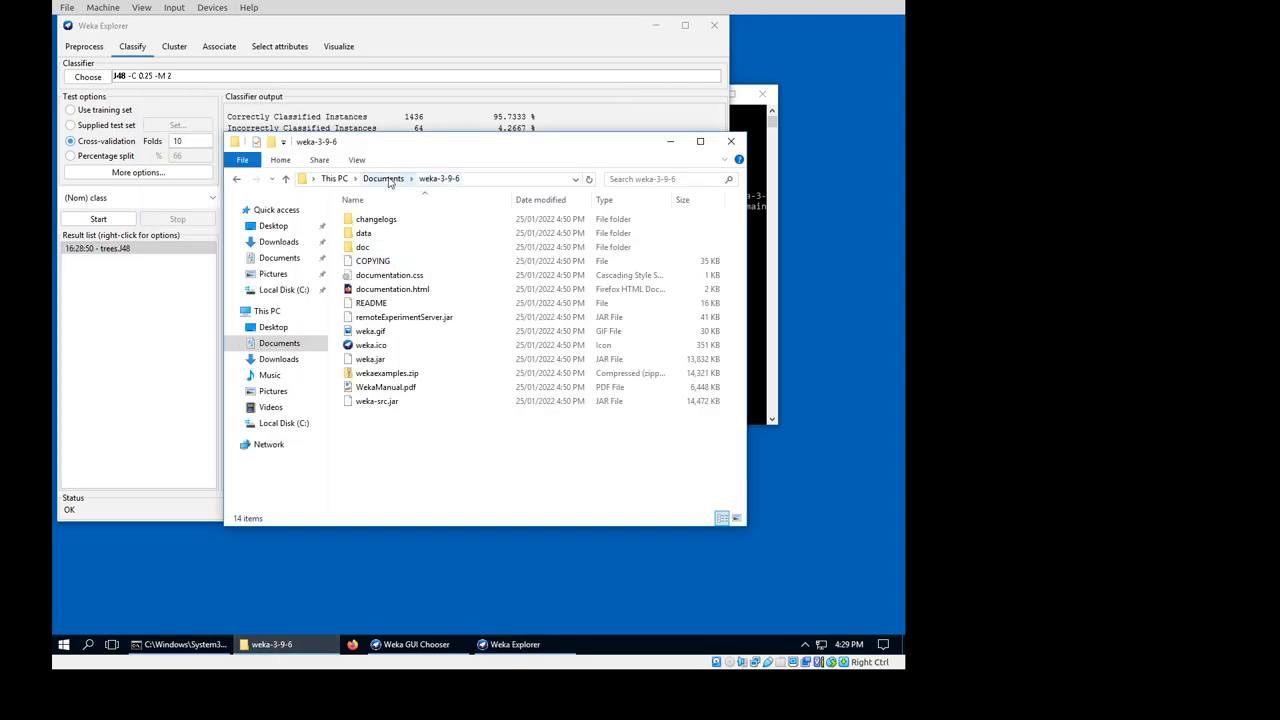
left_click(384, 178)
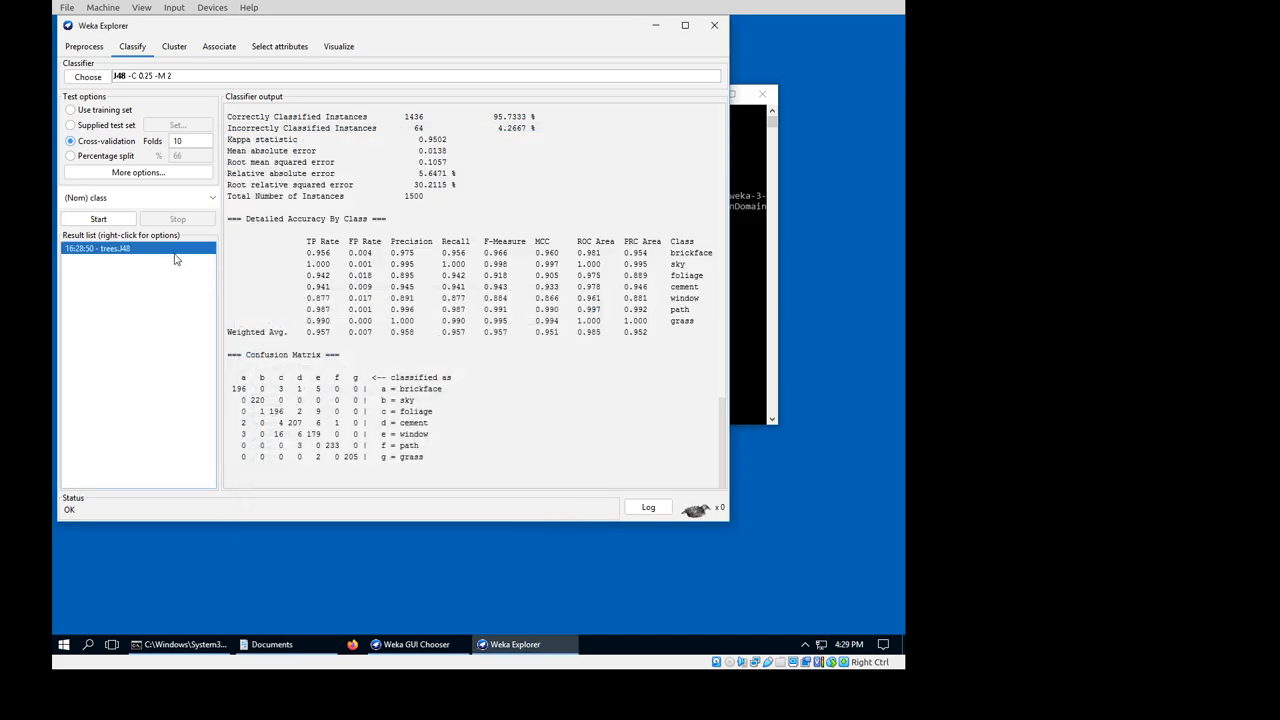
Delete the J48 result and switch the classifier to DecisionStump
right_click(96, 248)
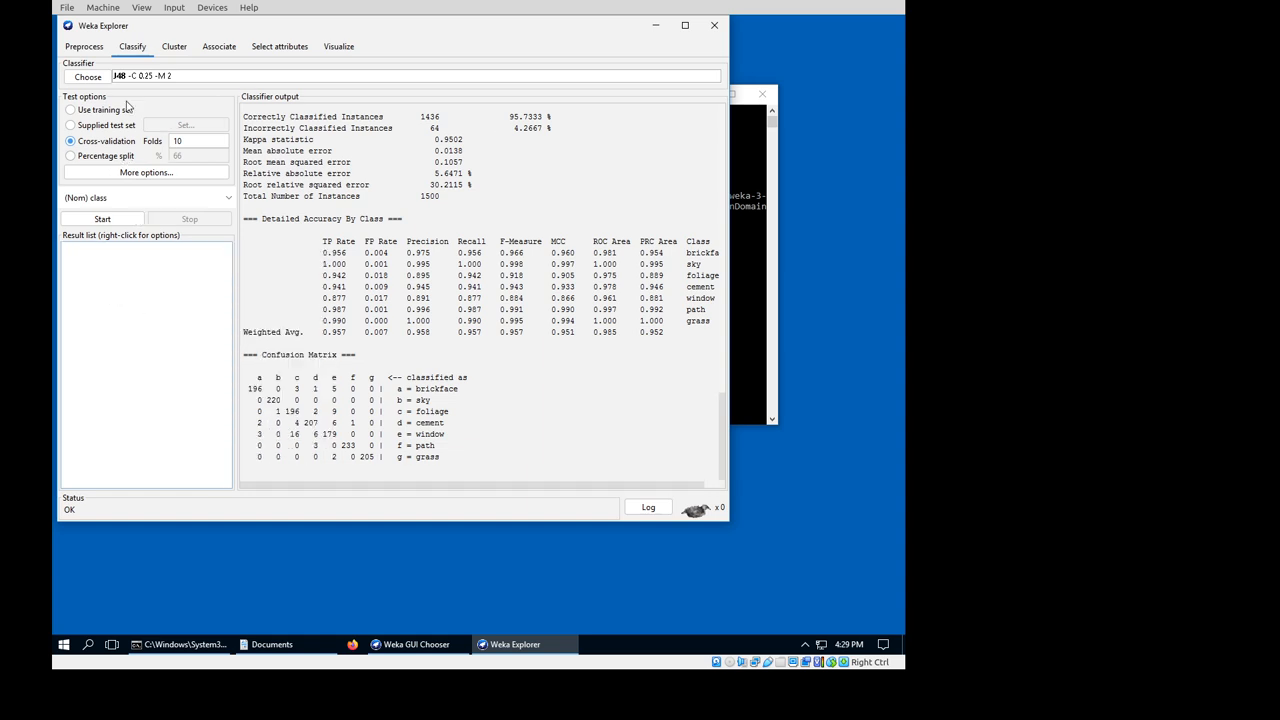
left_click(88, 76)
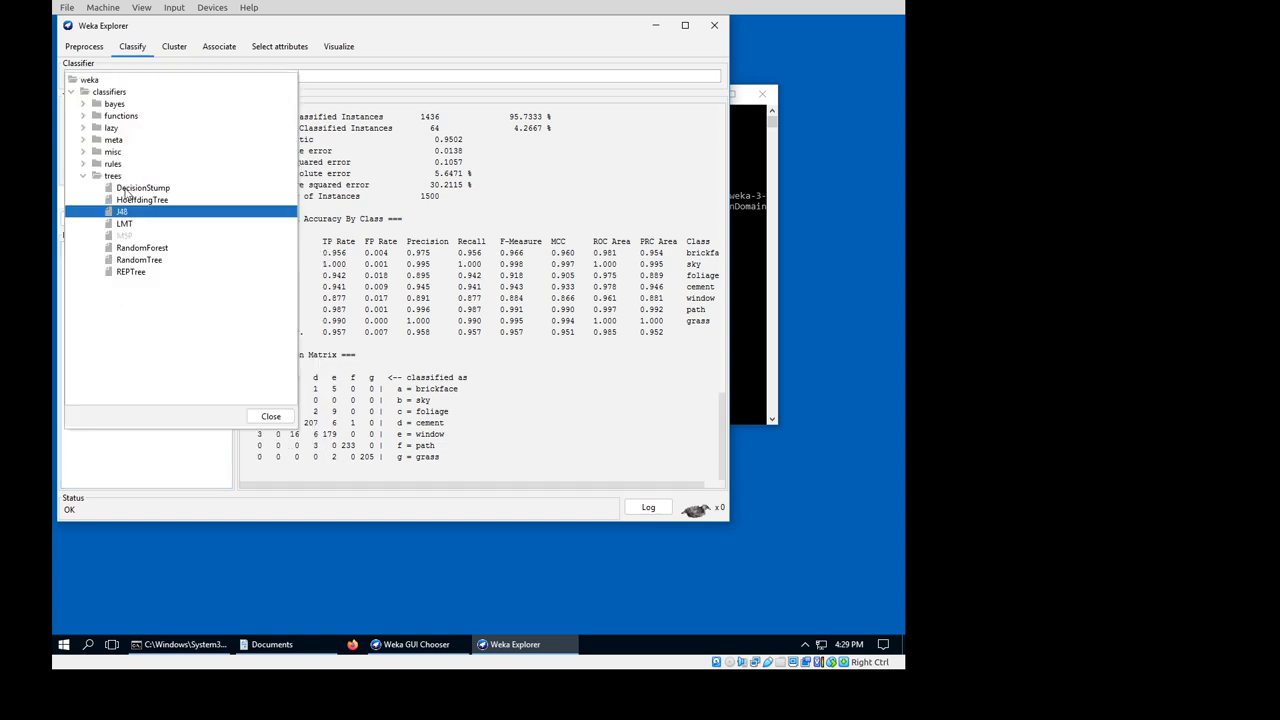
left_click(144, 188)
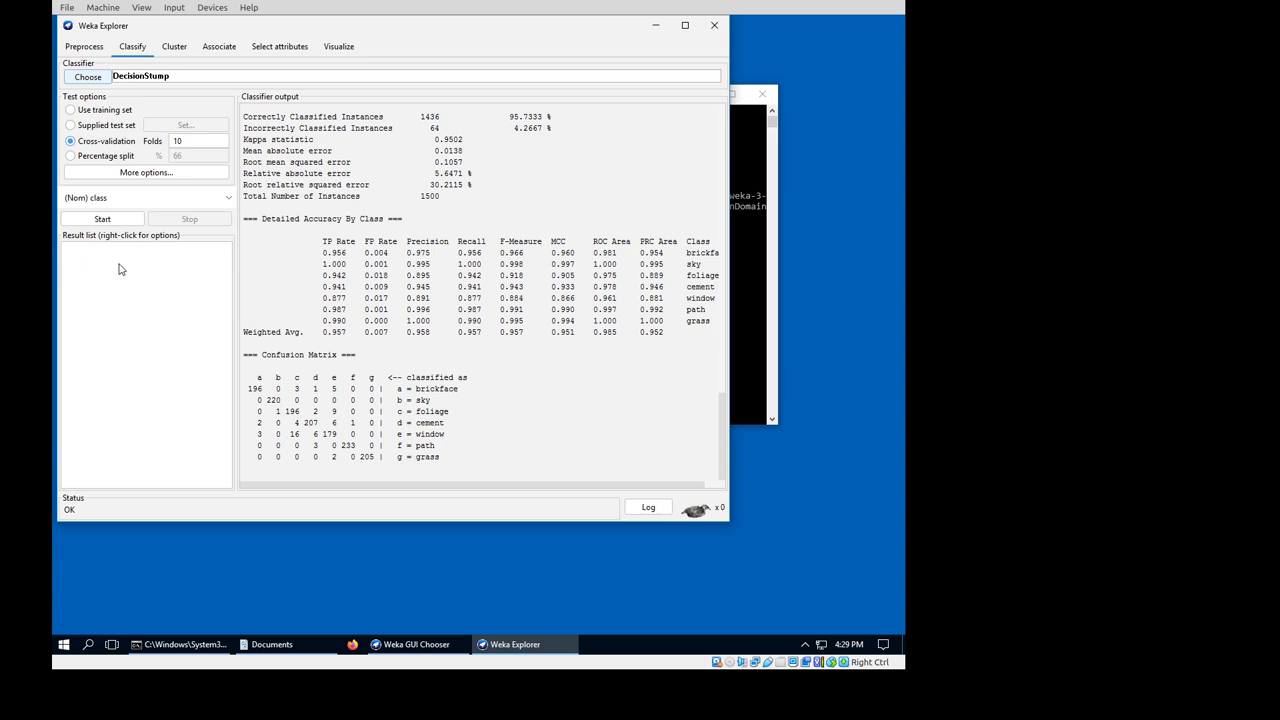
Load j48.model back in from the Result list, showing its pruned tree
right_click(144, 260)
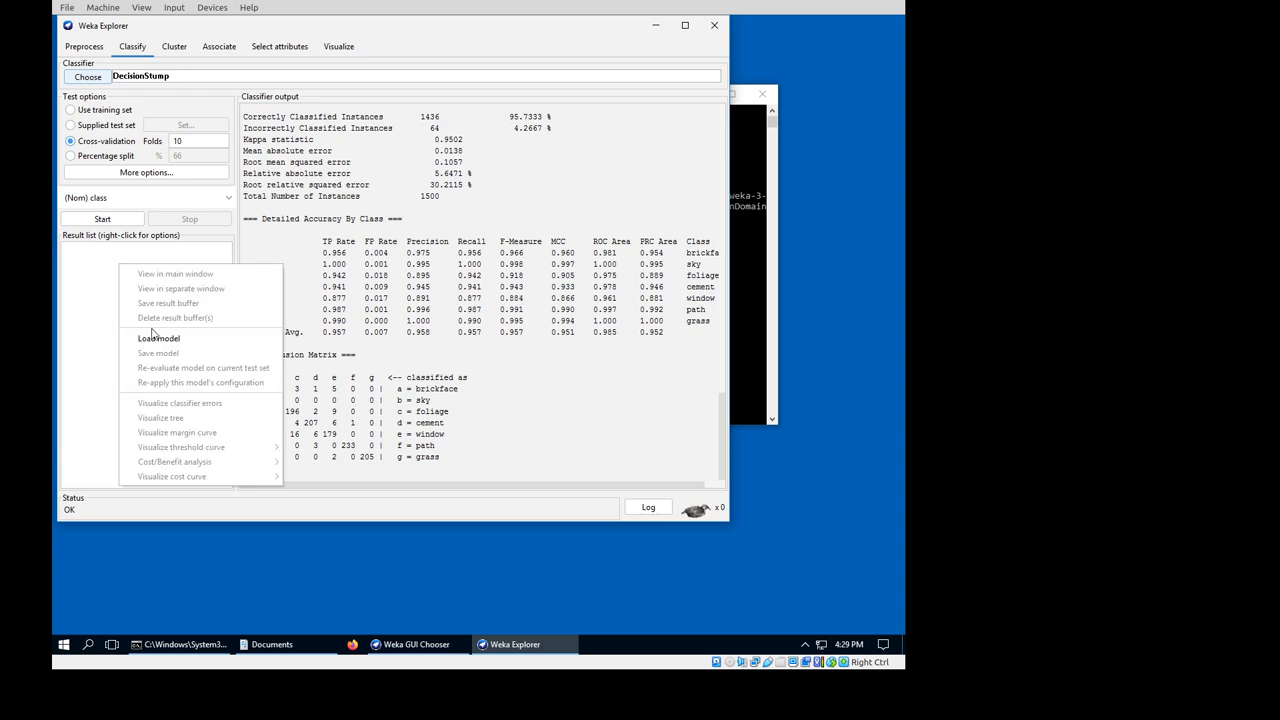
left_click(158, 338)
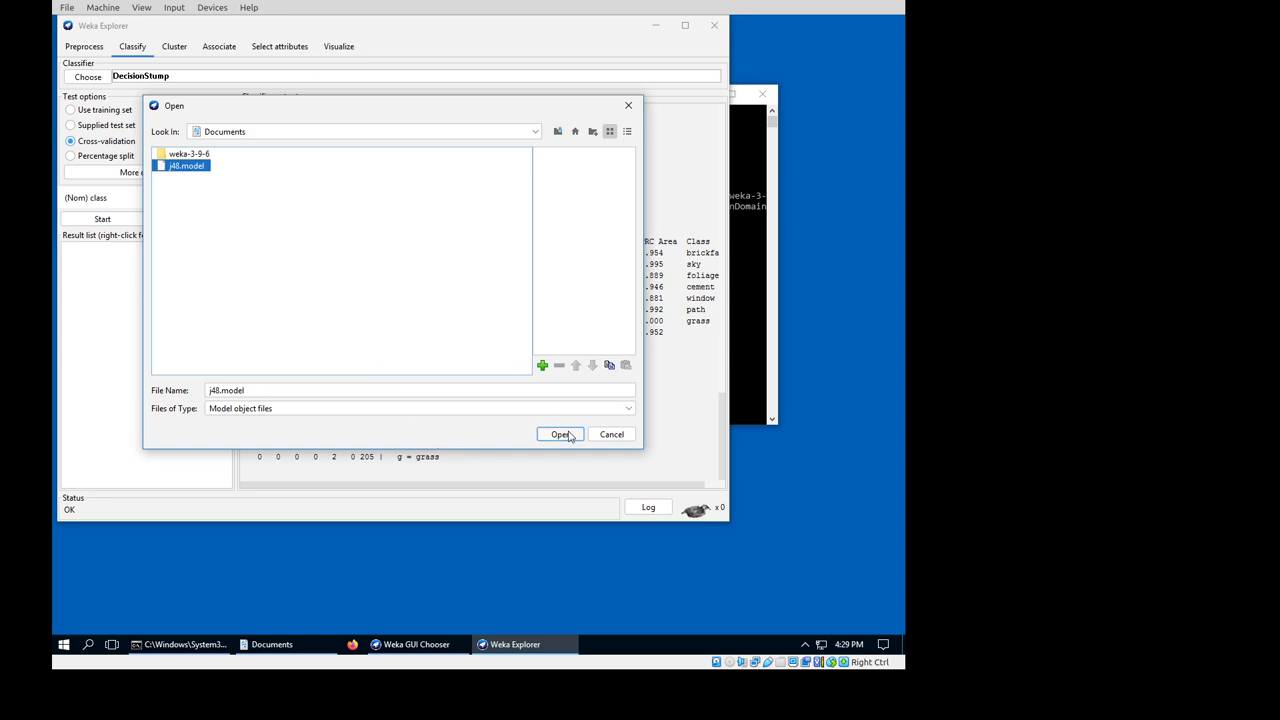
left_click(560, 434)
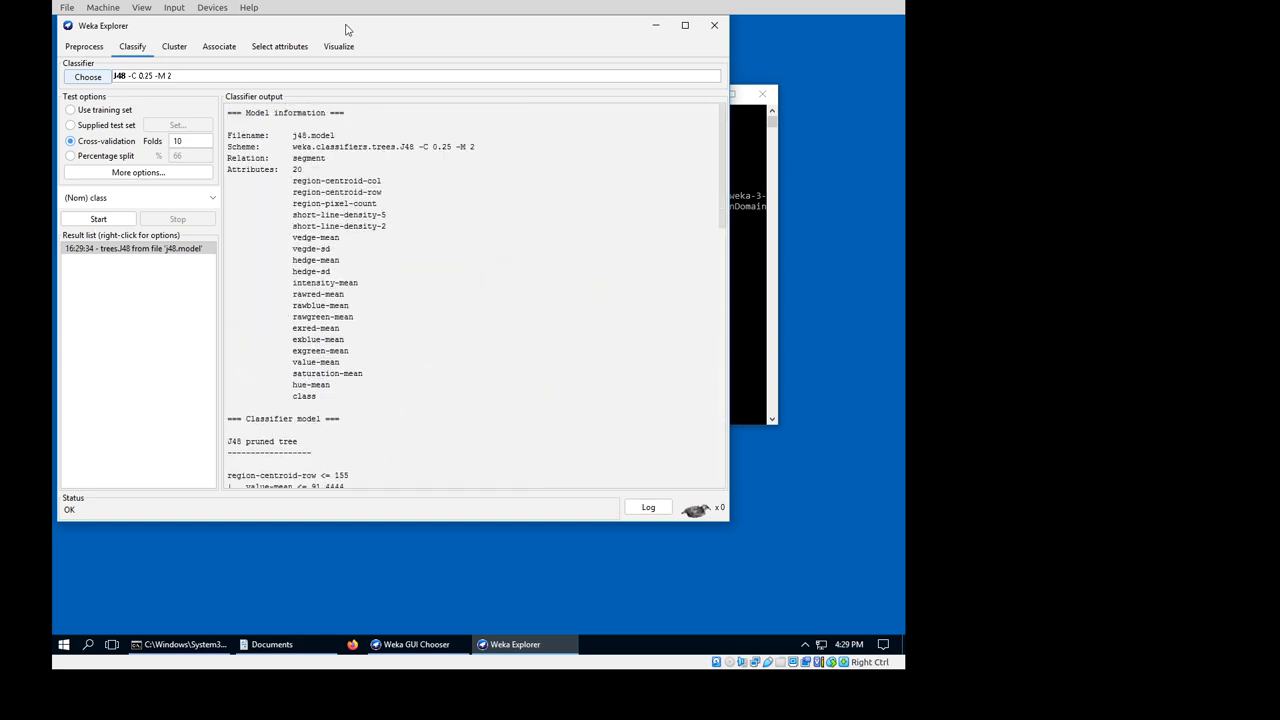
scroll("down", 3)
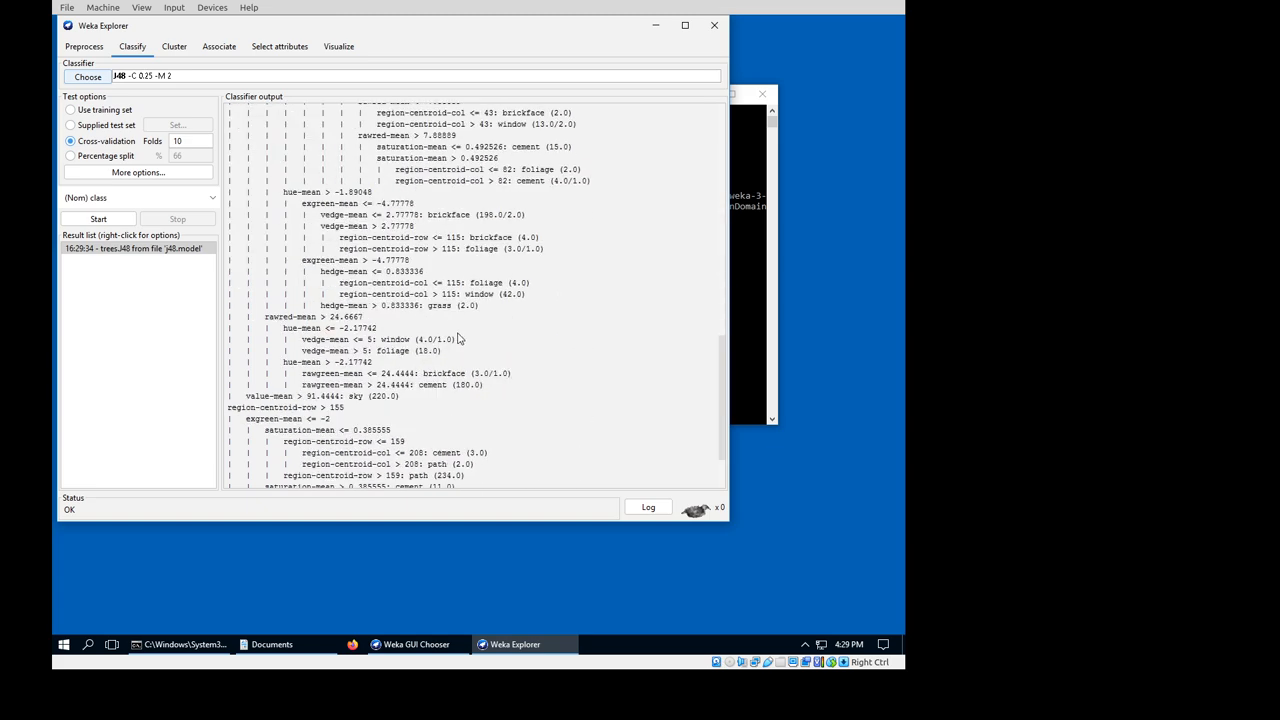
scroll("down", 3)
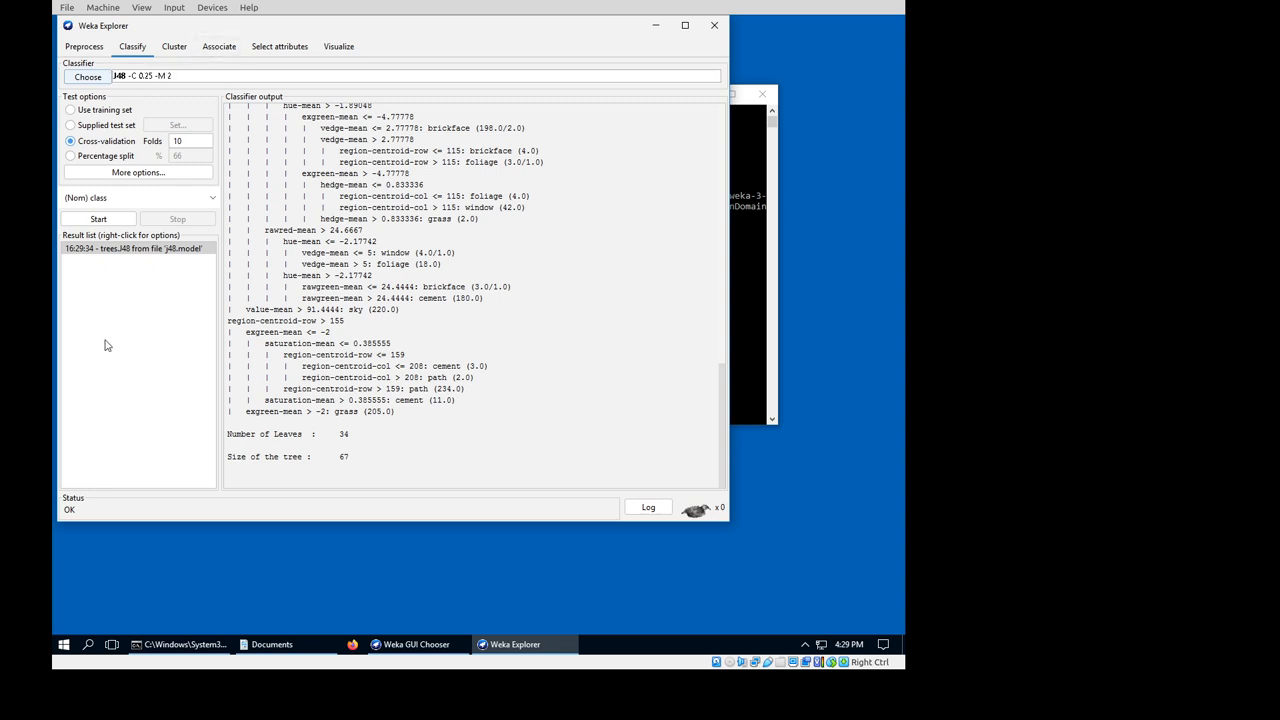
mouse_move(186, 262)
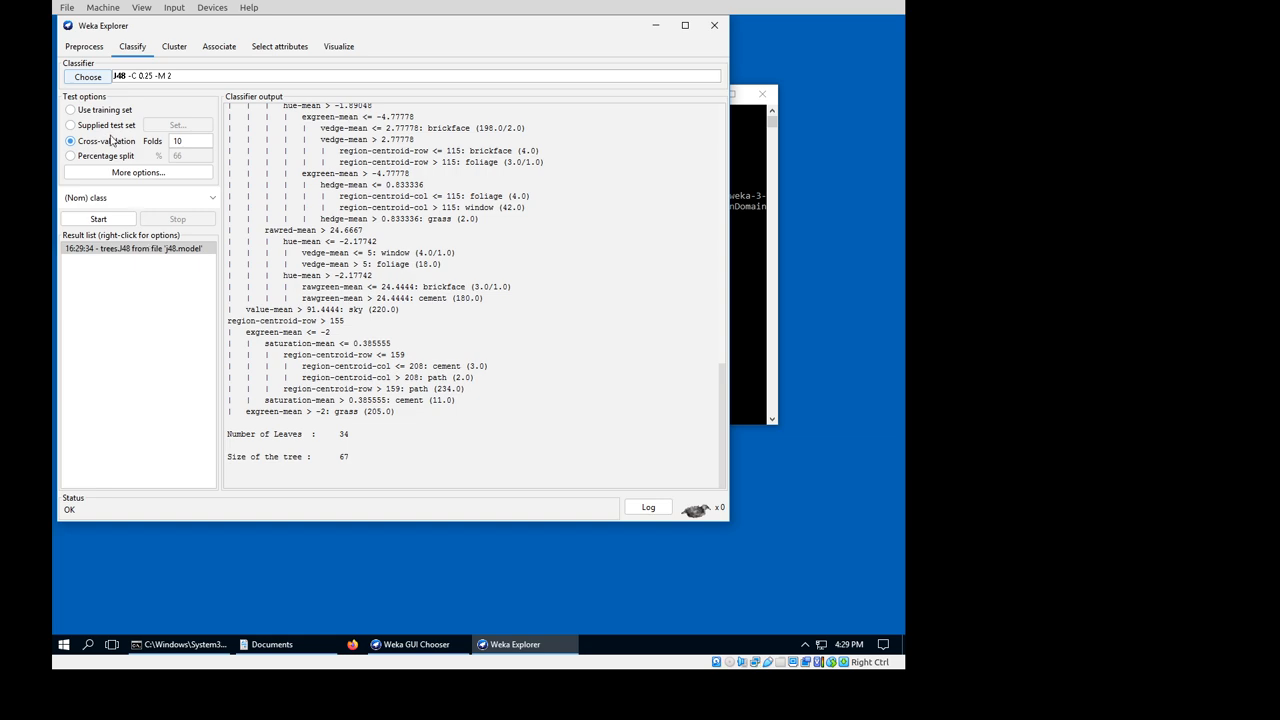
Set segment-test.arff as the supplied test set (7 instances, 20 attributes)
left_click(72, 124)
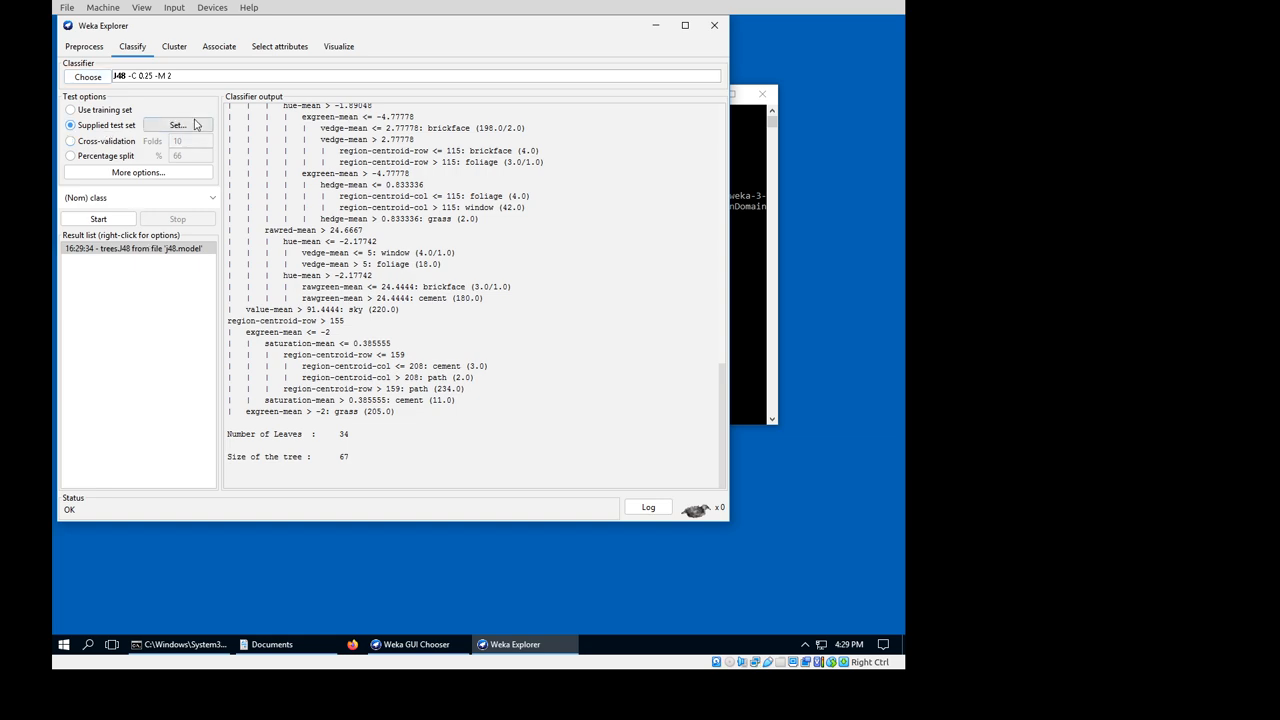
left_click(176, 124)
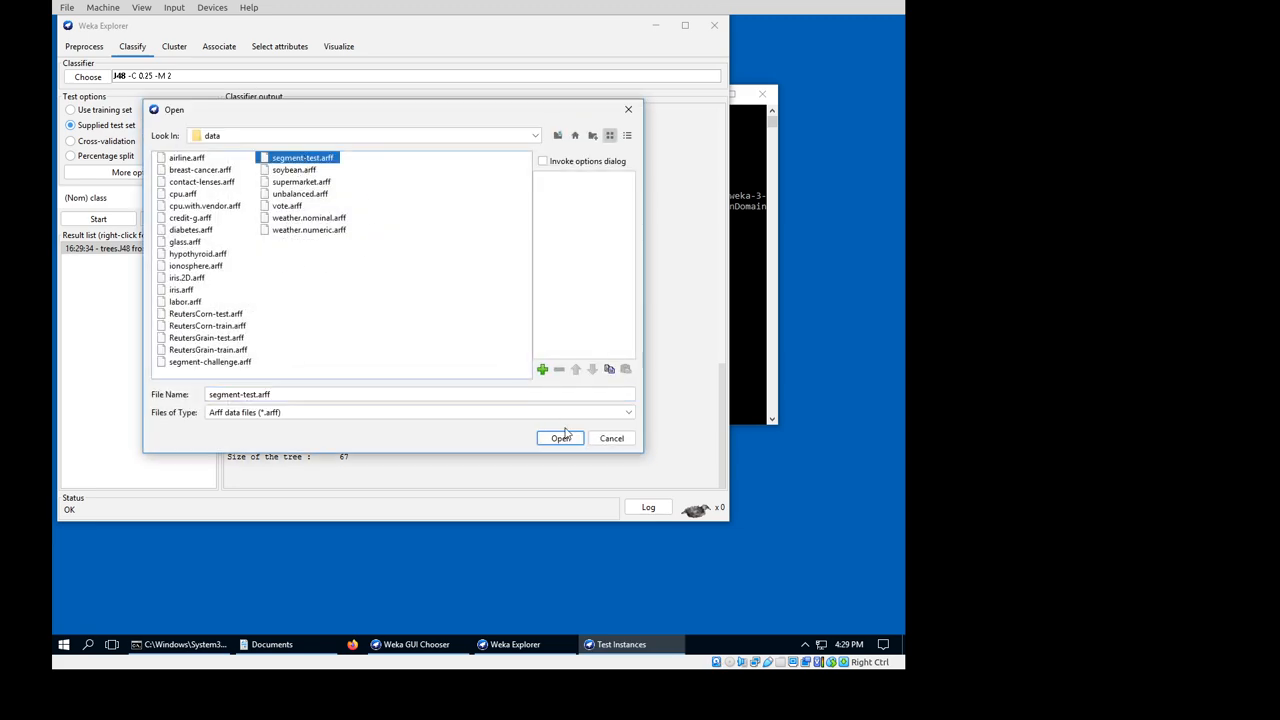
left_click(560, 438)
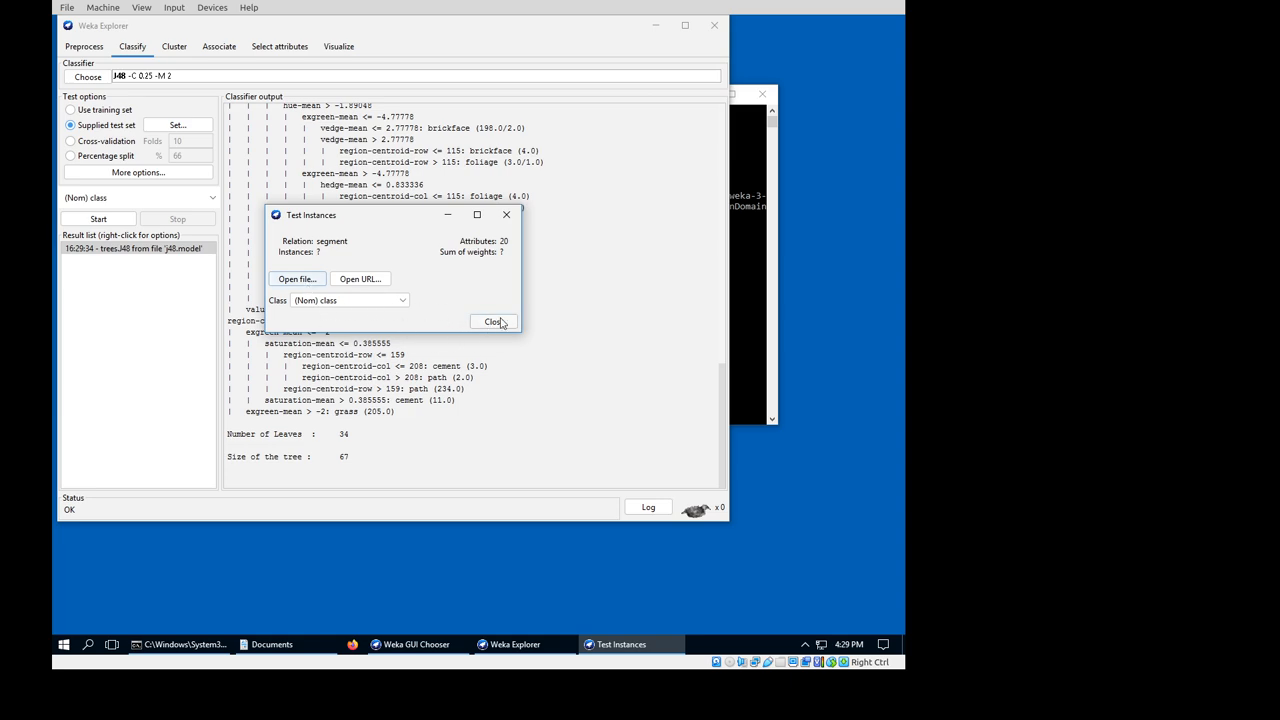
left_click(492, 320)
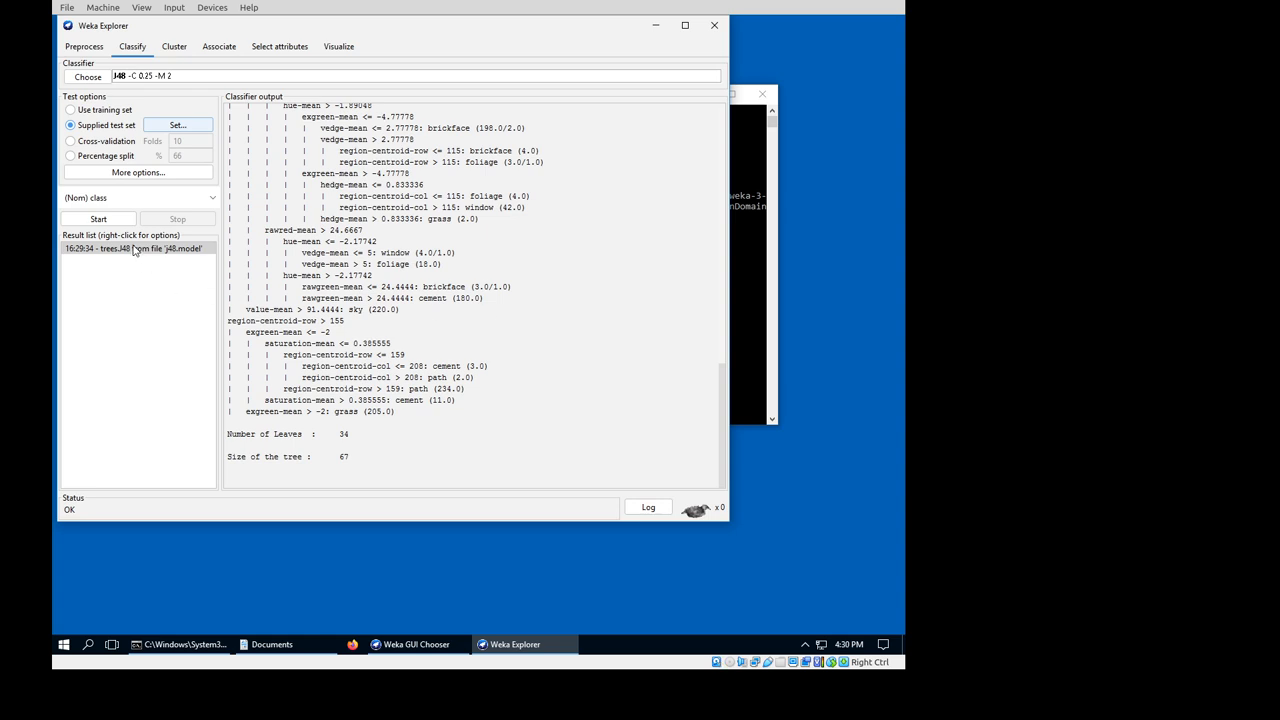
Re-evaluate the reloaded J48 on the test set: 779 of 810 correct (96.17%)
right_click(132, 248)
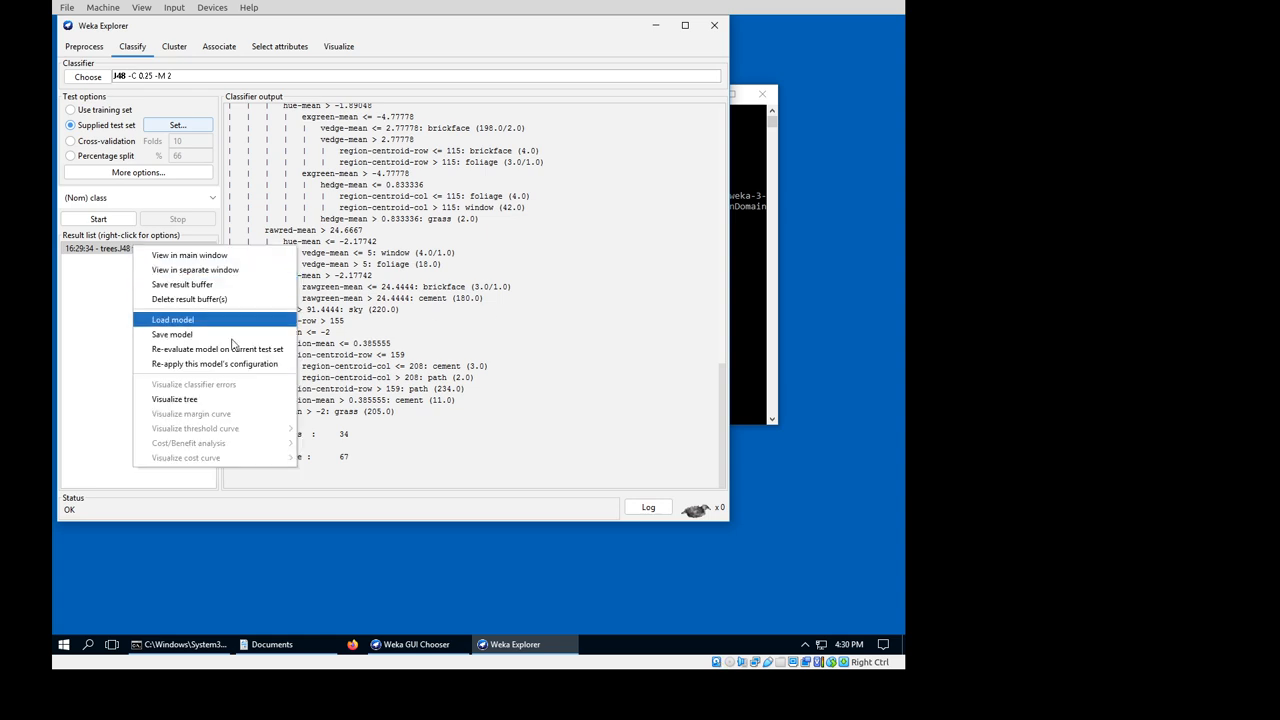
mouse_move(216, 348)
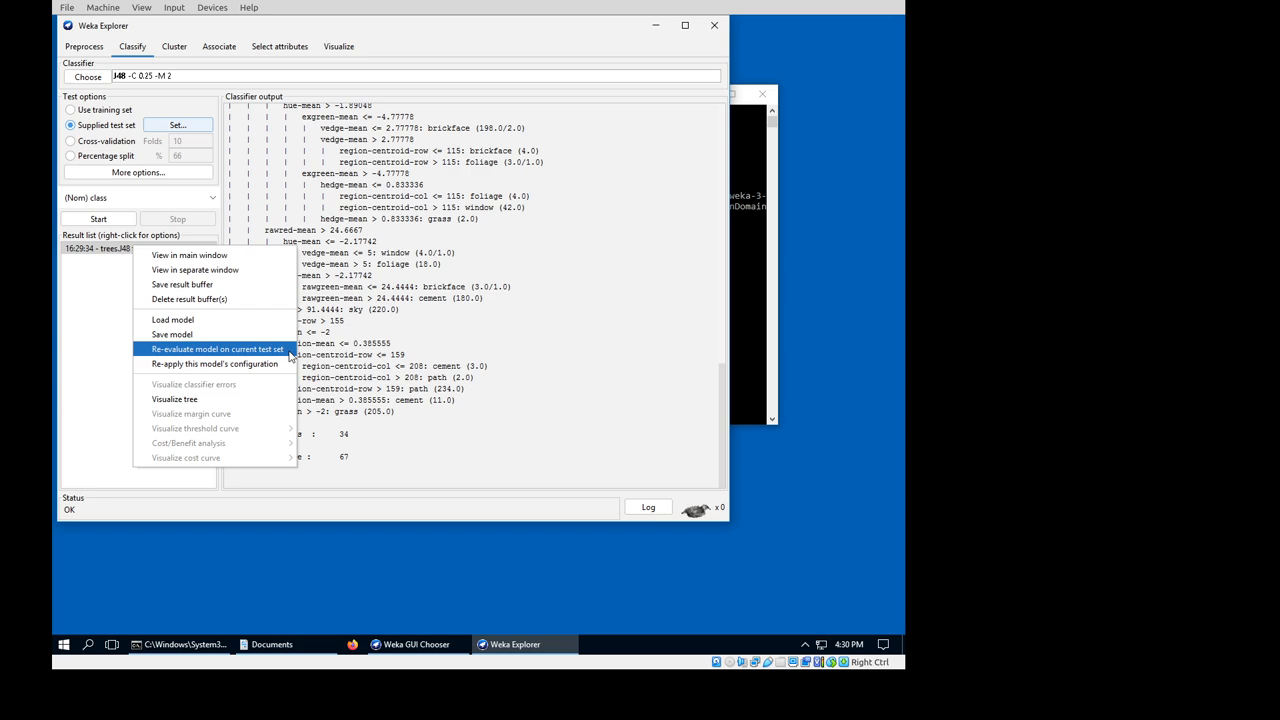
left_click(216, 348)
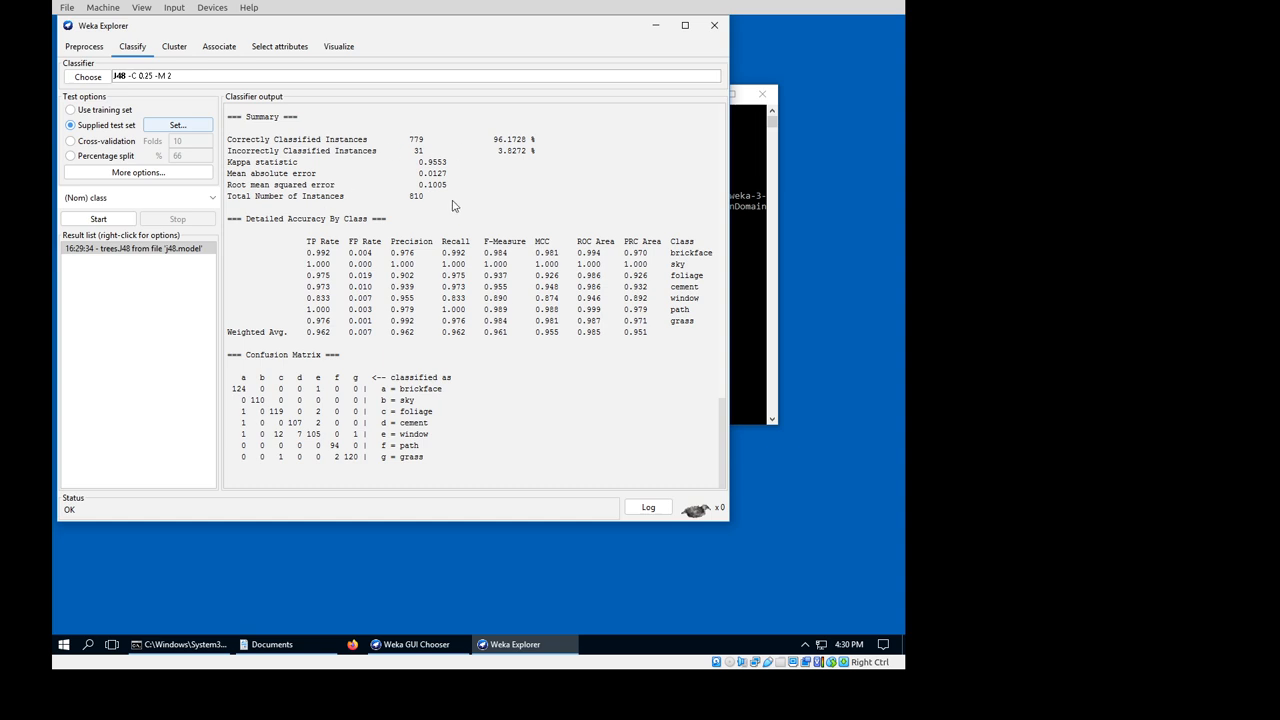
mouse_move(344, 292)
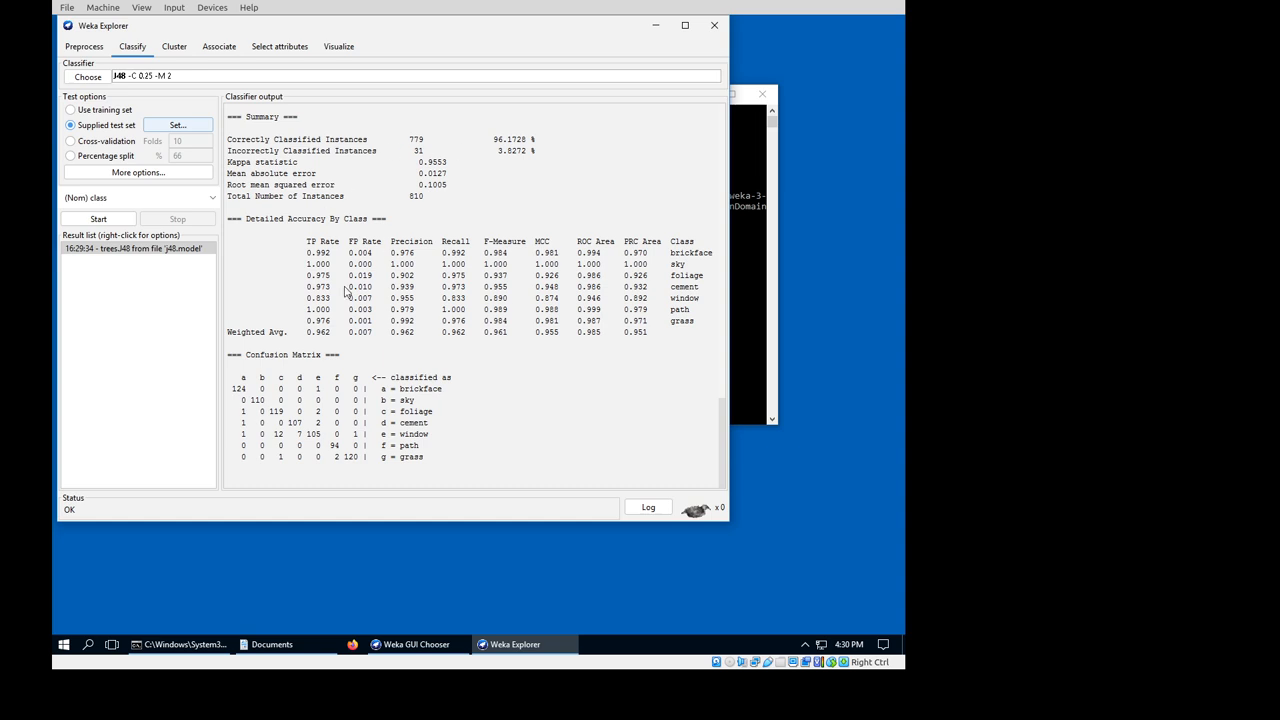